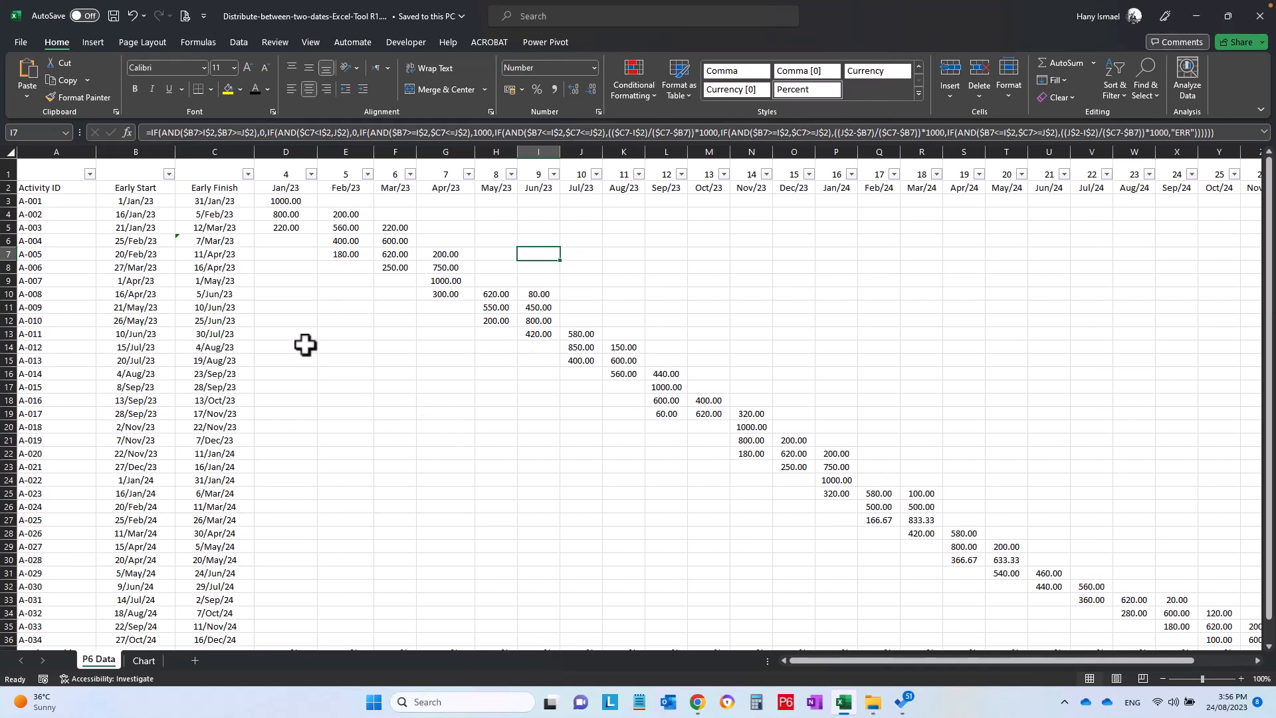
{"action": "mouse_move", "coordinate": [259, 229]}
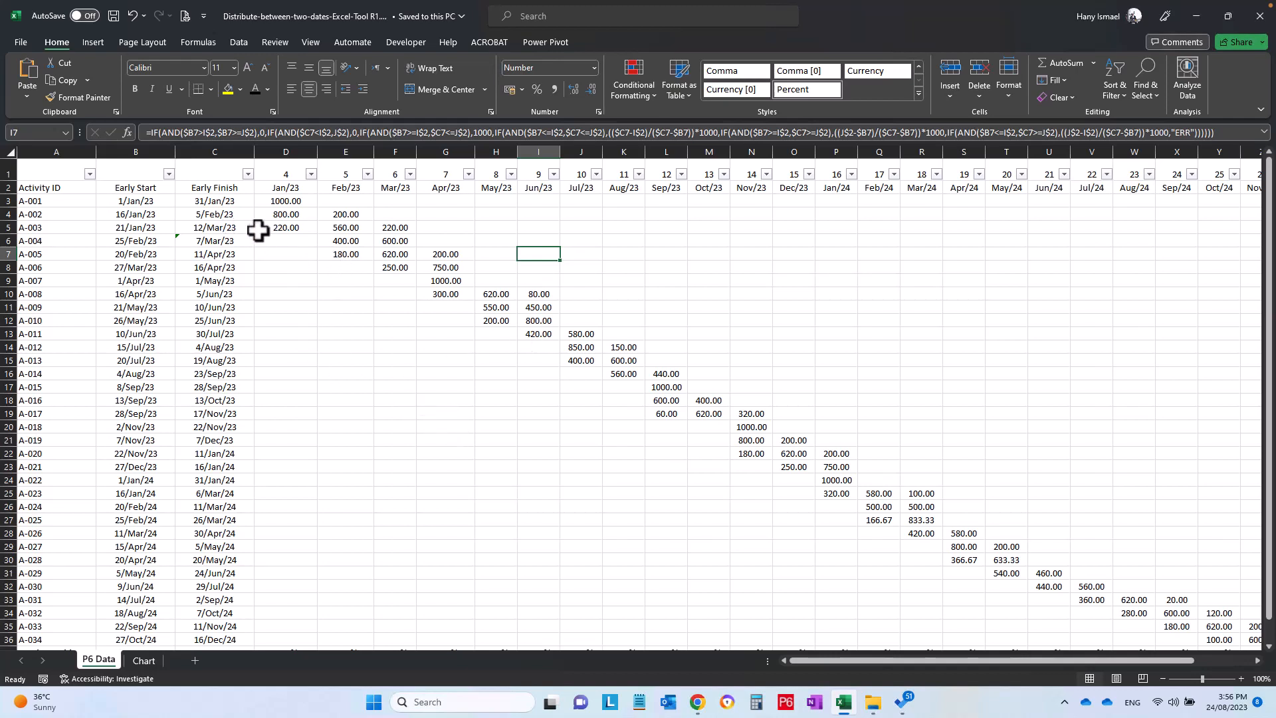
{"action": "mouse_move", "coordinate": [885, 347]}
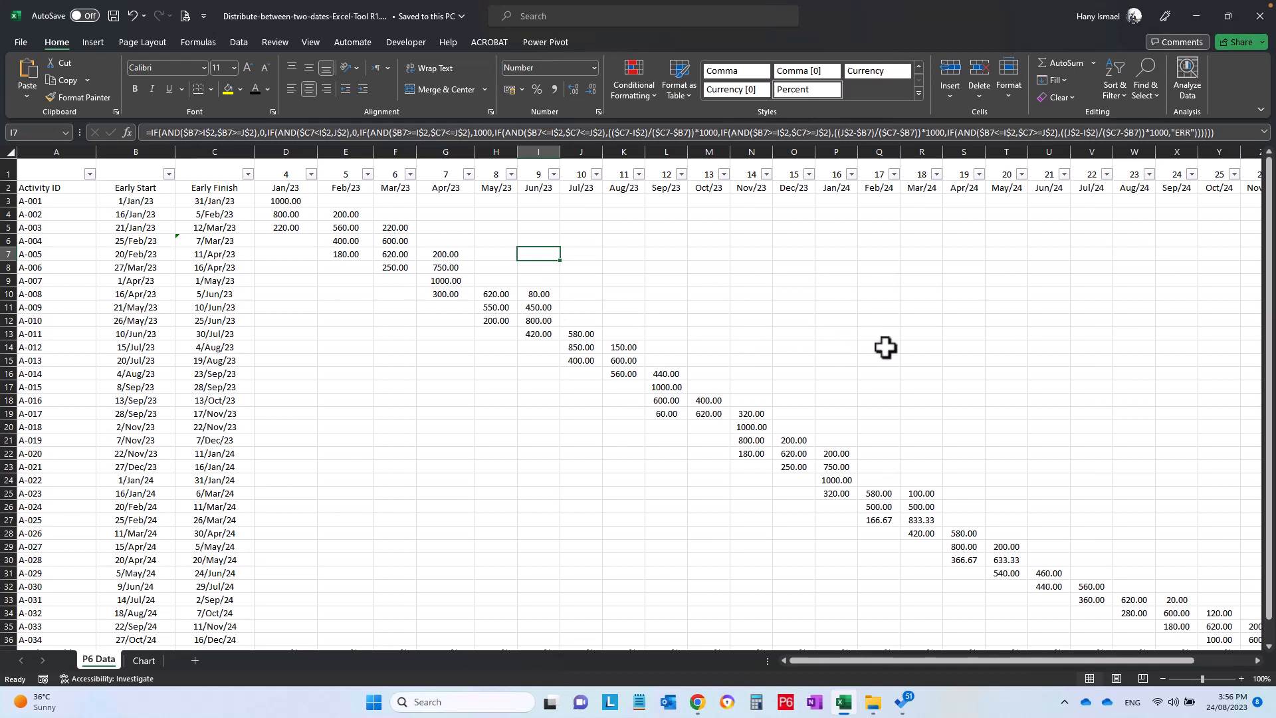
{"action": "mouse_move", "coordinate": [735, 304]}
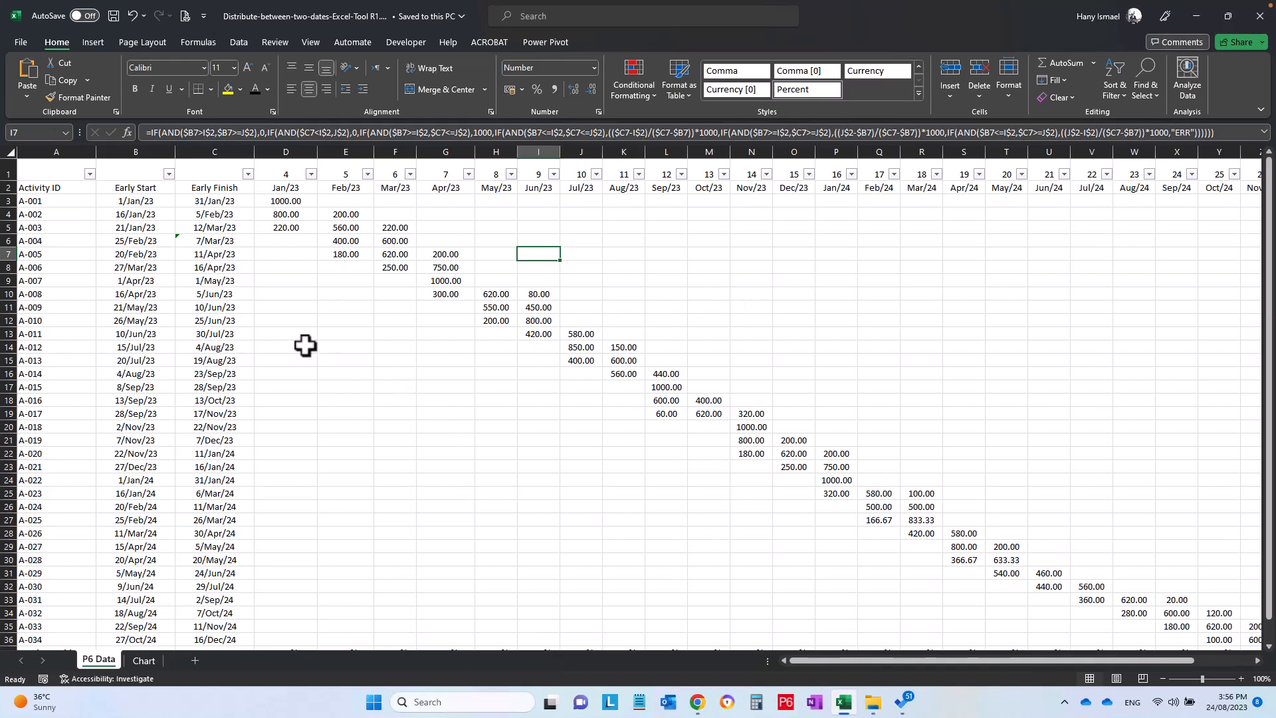
{"action": "mouse_move", "coordinate": [337, 263]}
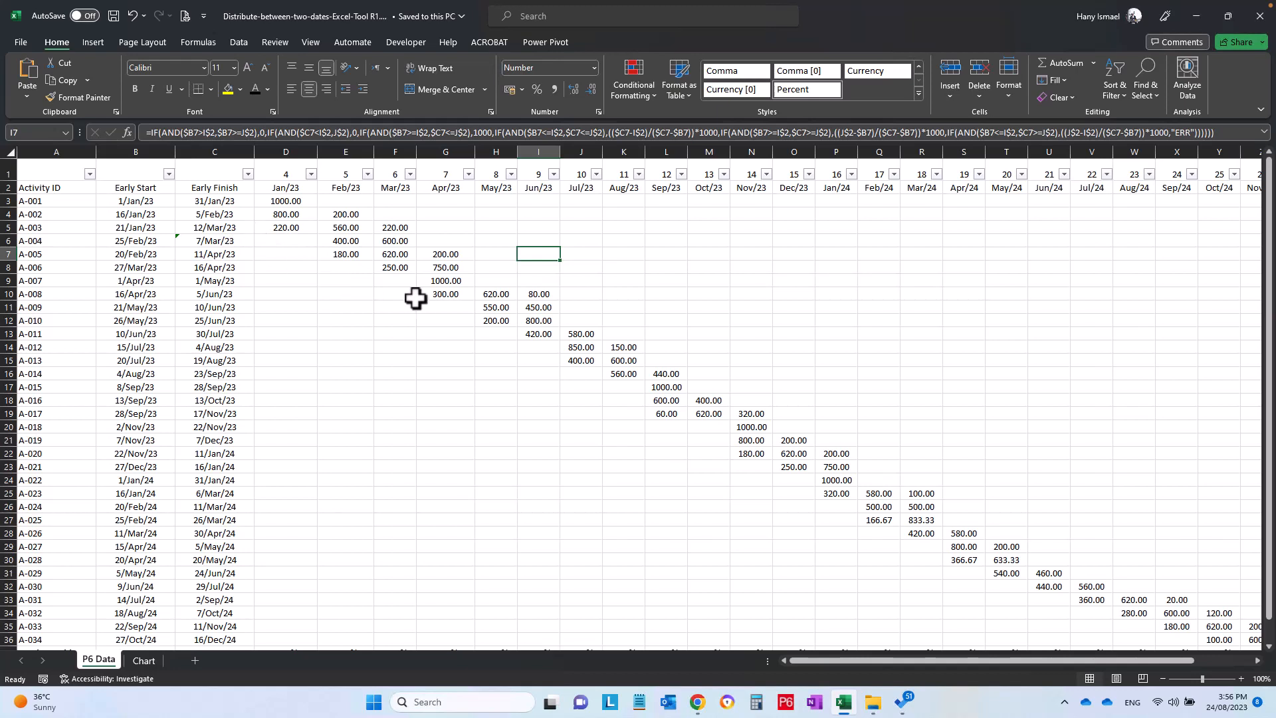
{"action": "mouse_move", "coordinate": [429, 311]}
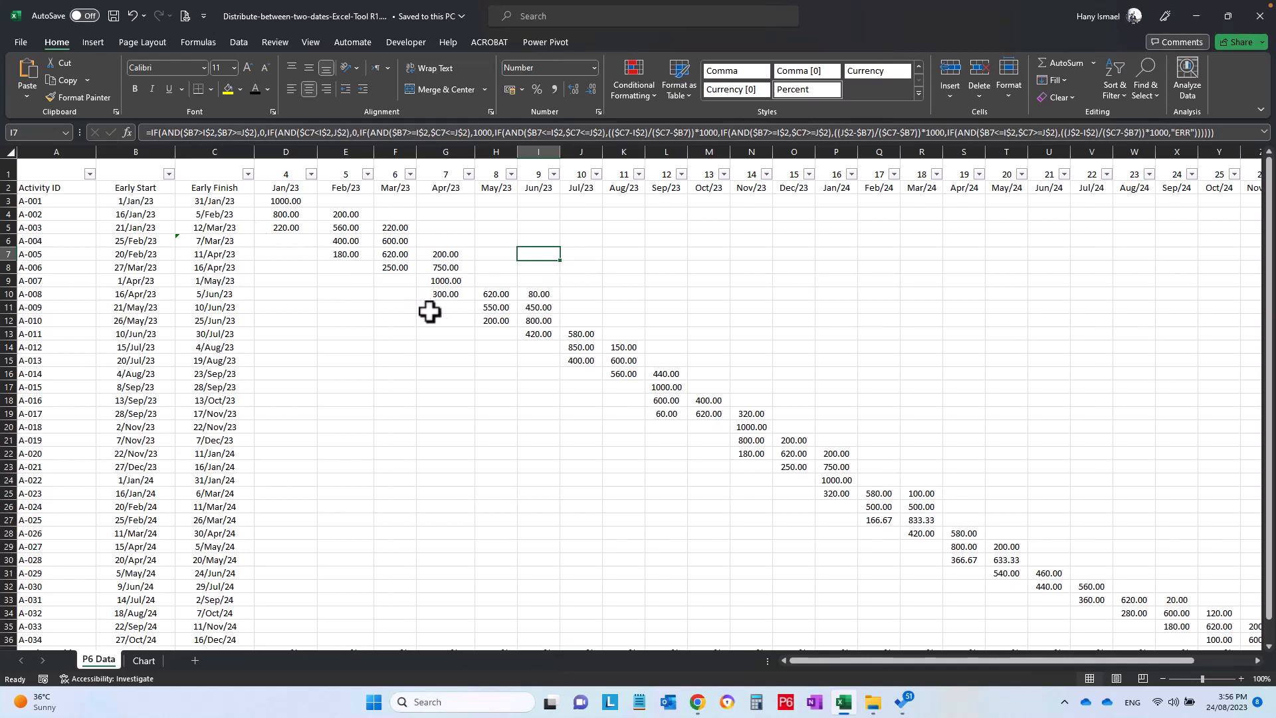
{"action": "mouse_move", "coordinate": [311, 327]}
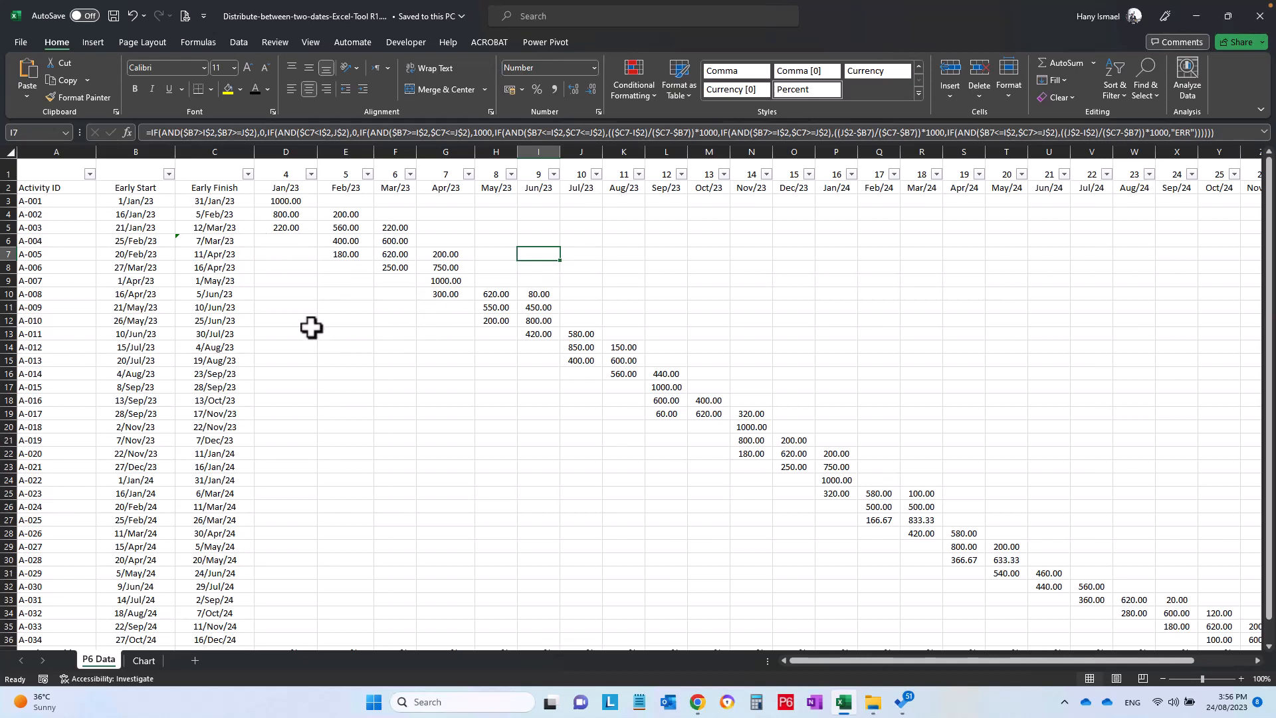
{"action": "mouse_move", "coordinate": [122, 208]}
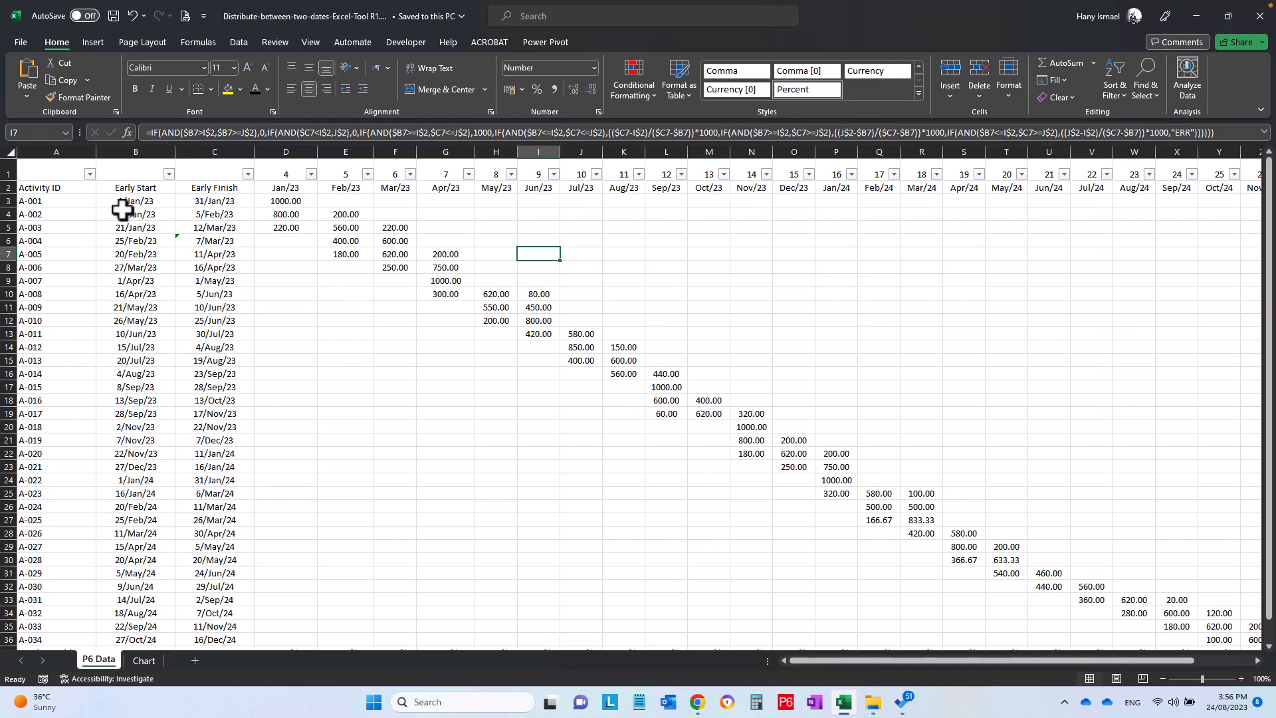
Review activity A-001's Jan/23 distribution formula and check its monthly values add up
{"action": "left_click", "coordinate": [135, 200]}
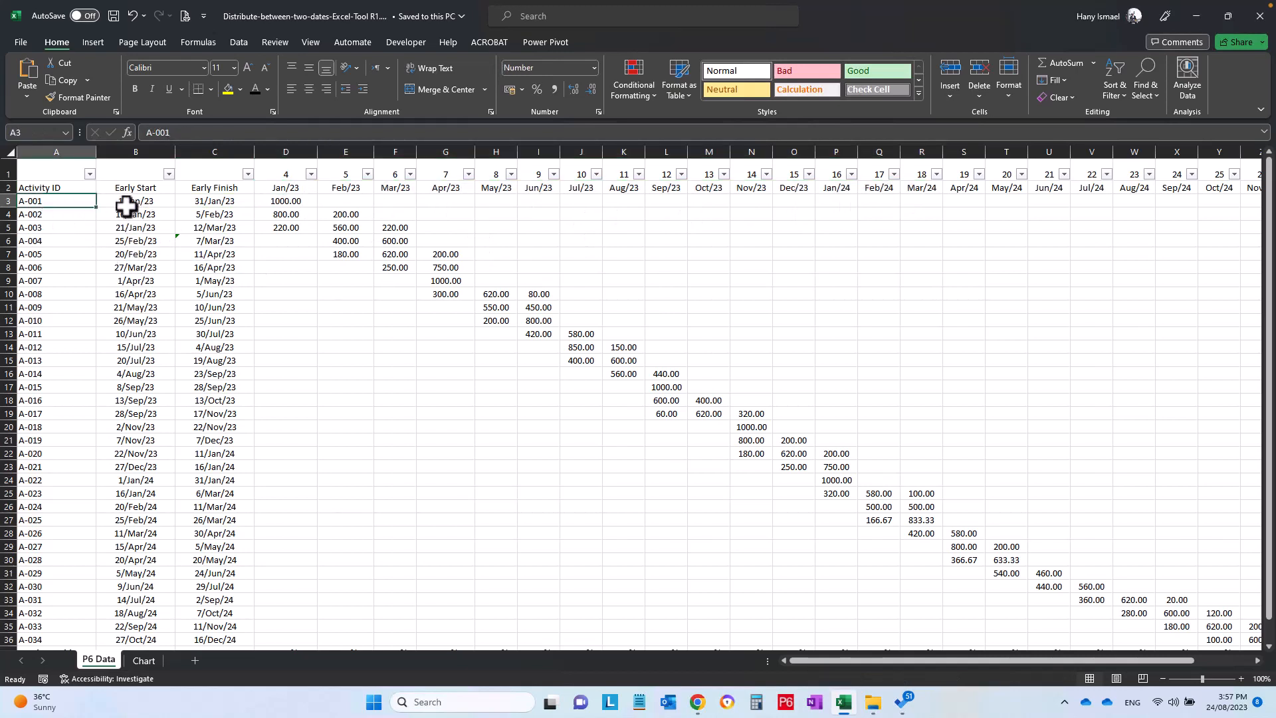
{"action": "left_click", "coordinate": [214, 200]}
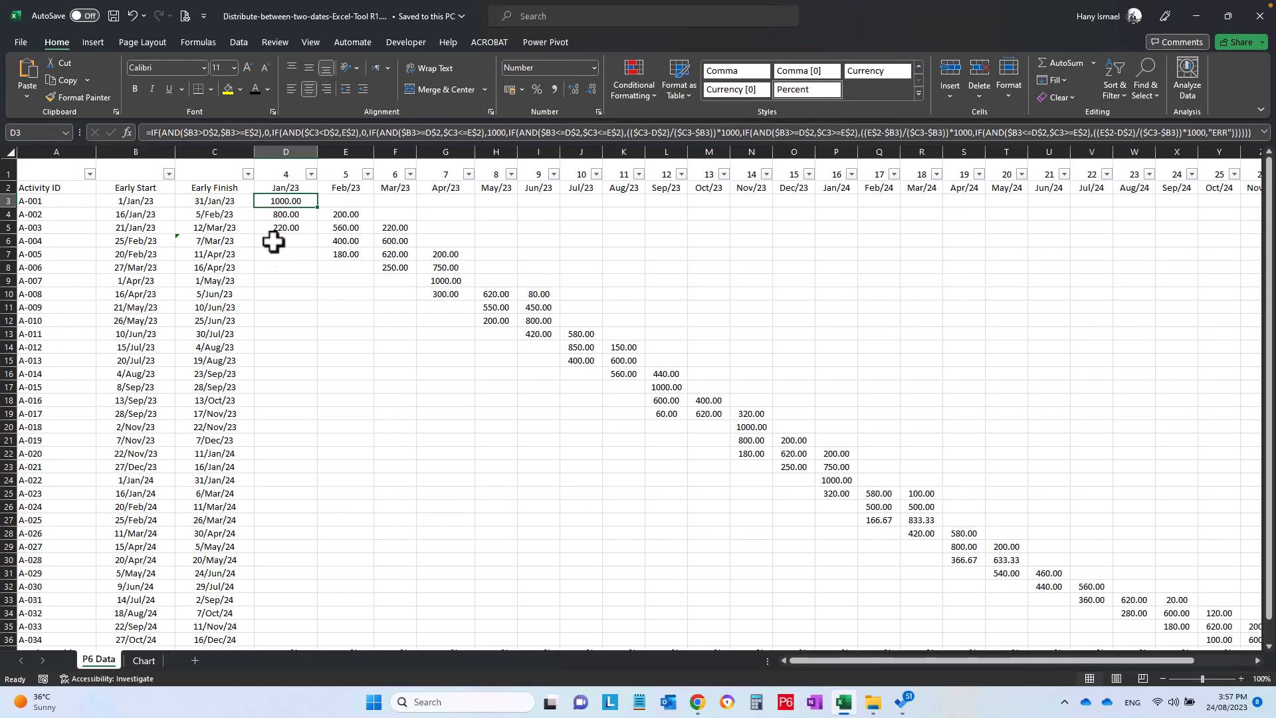
{"action": "mouse_move", "coordinate": [263, 203]}
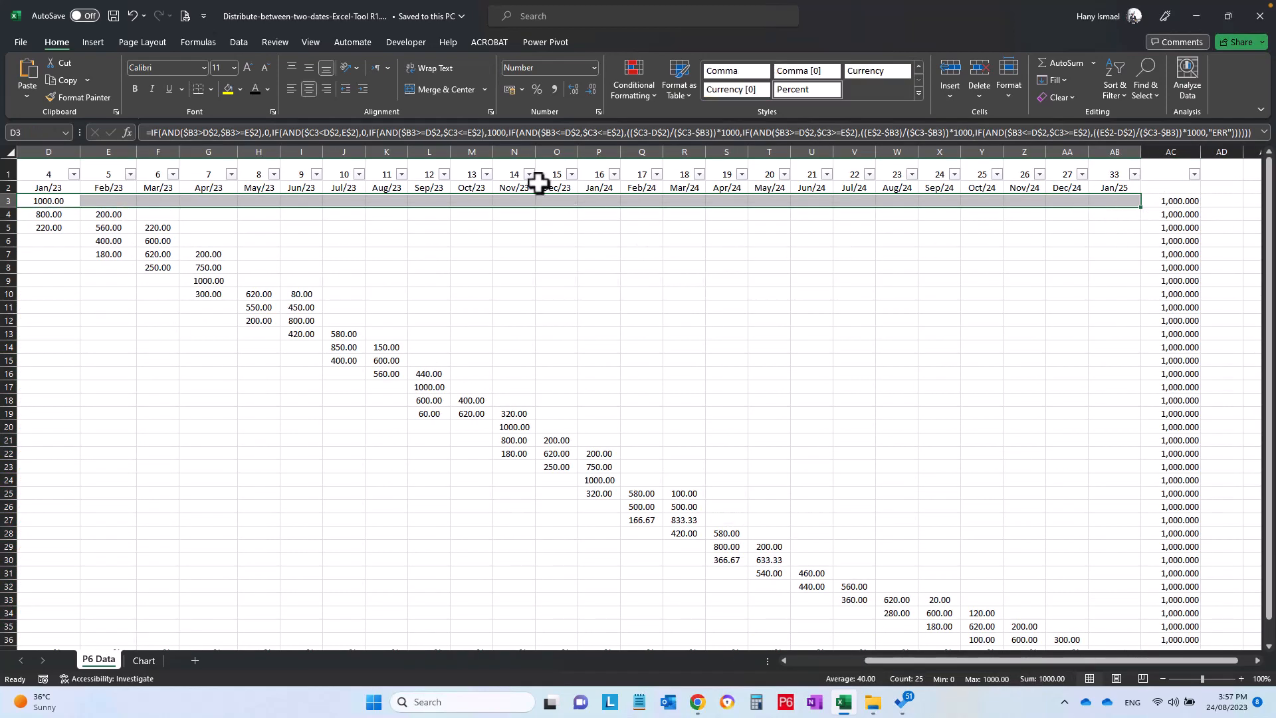
{"action": "left_click_drag", "start_coordinate": [513, 152], "coordinate": [1067, 151]}
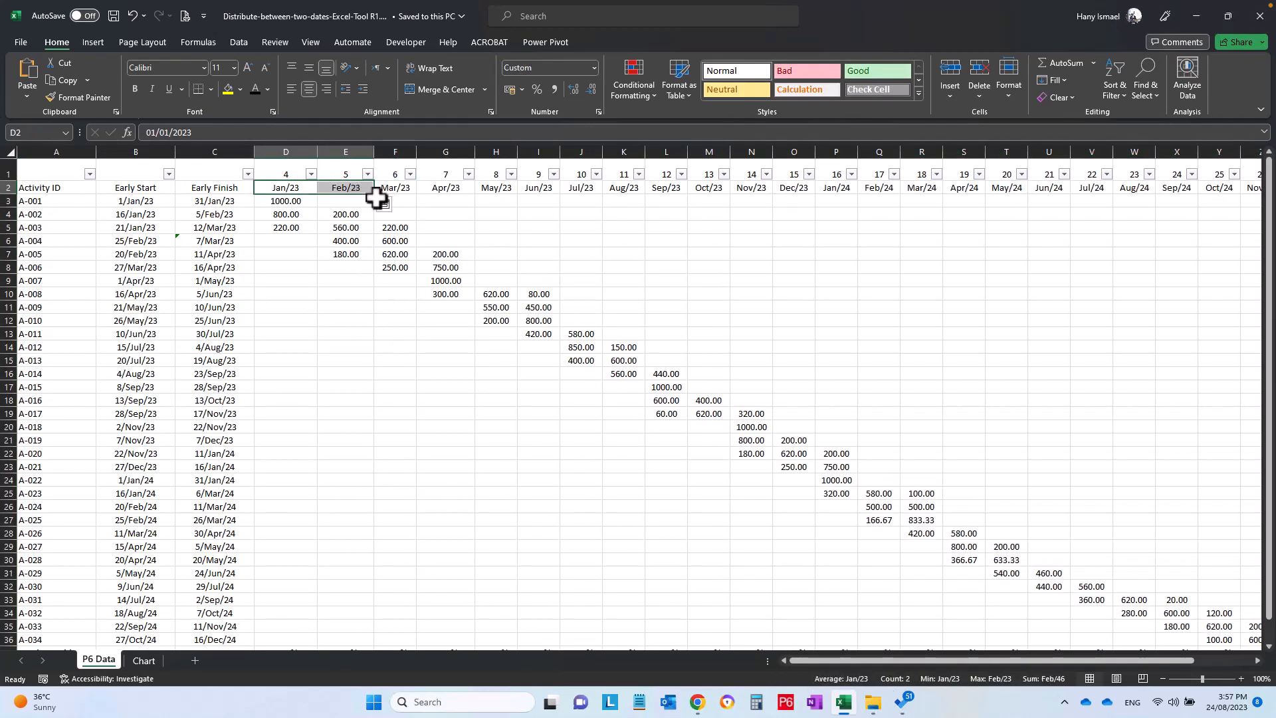
Inspect the Jan/23 Total Monthly percentage formula and the cumulative percentage formula beneath the table
{"action": "scroll", "scroll_direction": "down", "scroll_amount": 3}
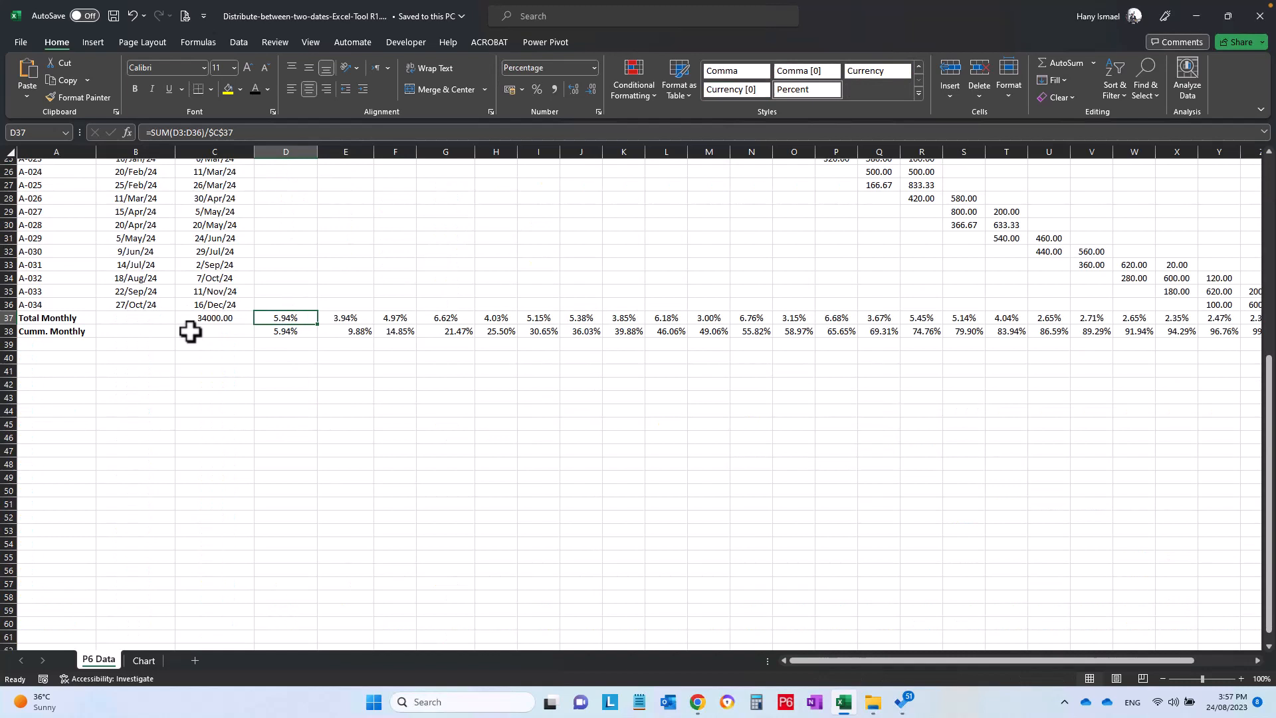
{"action": "left_click", "coordinate": [286, 330]}
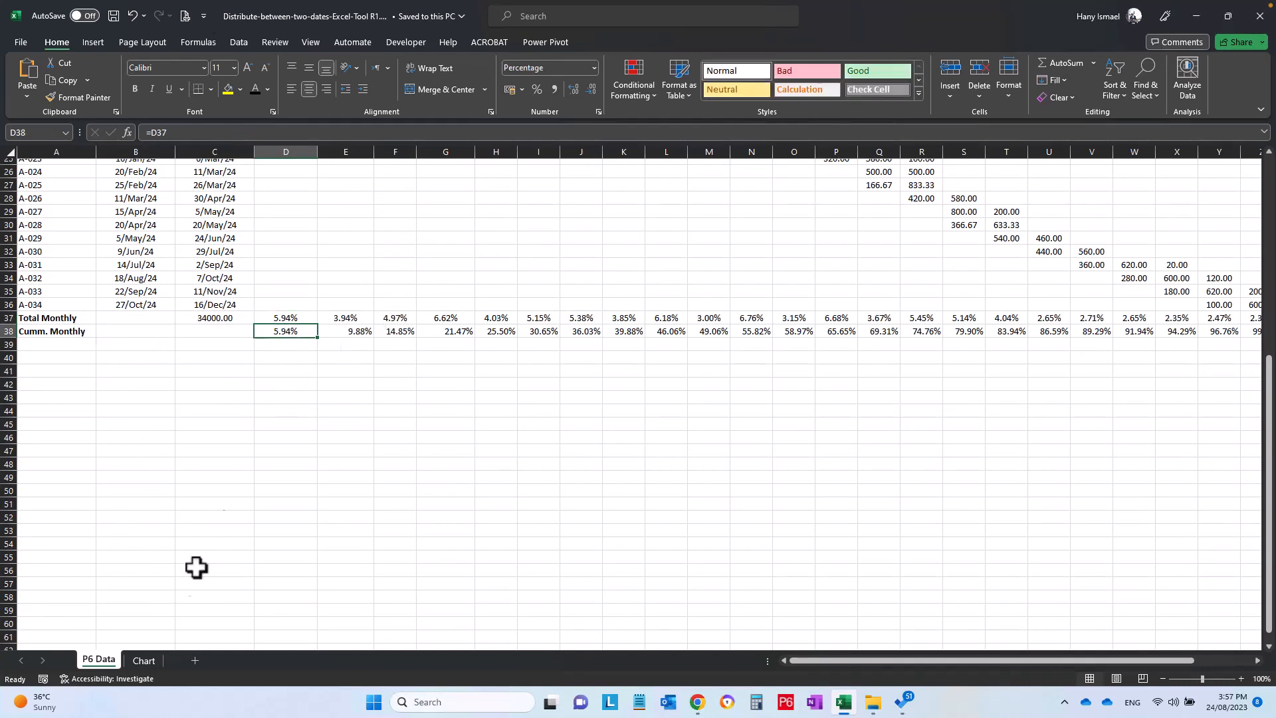
{"action": "left_click", "coordinate": [143, 660]}
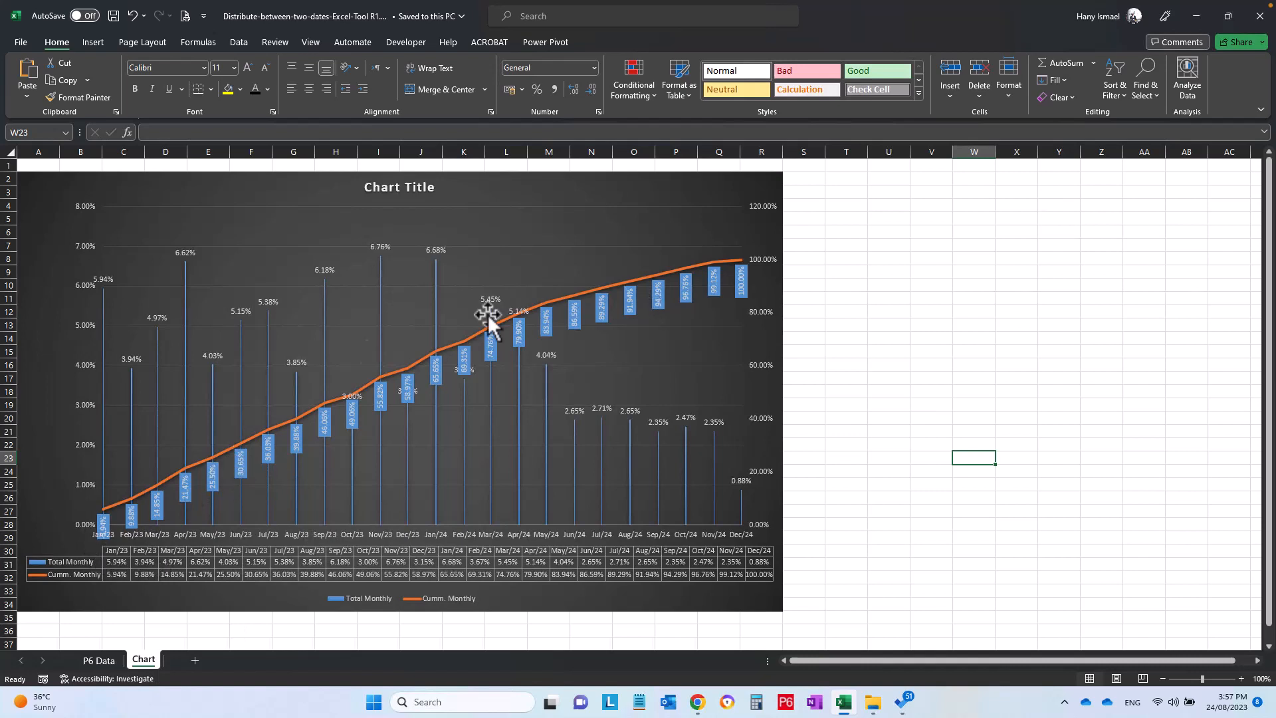
{"action": "mouse_move", "coordinate": [446, 280]}
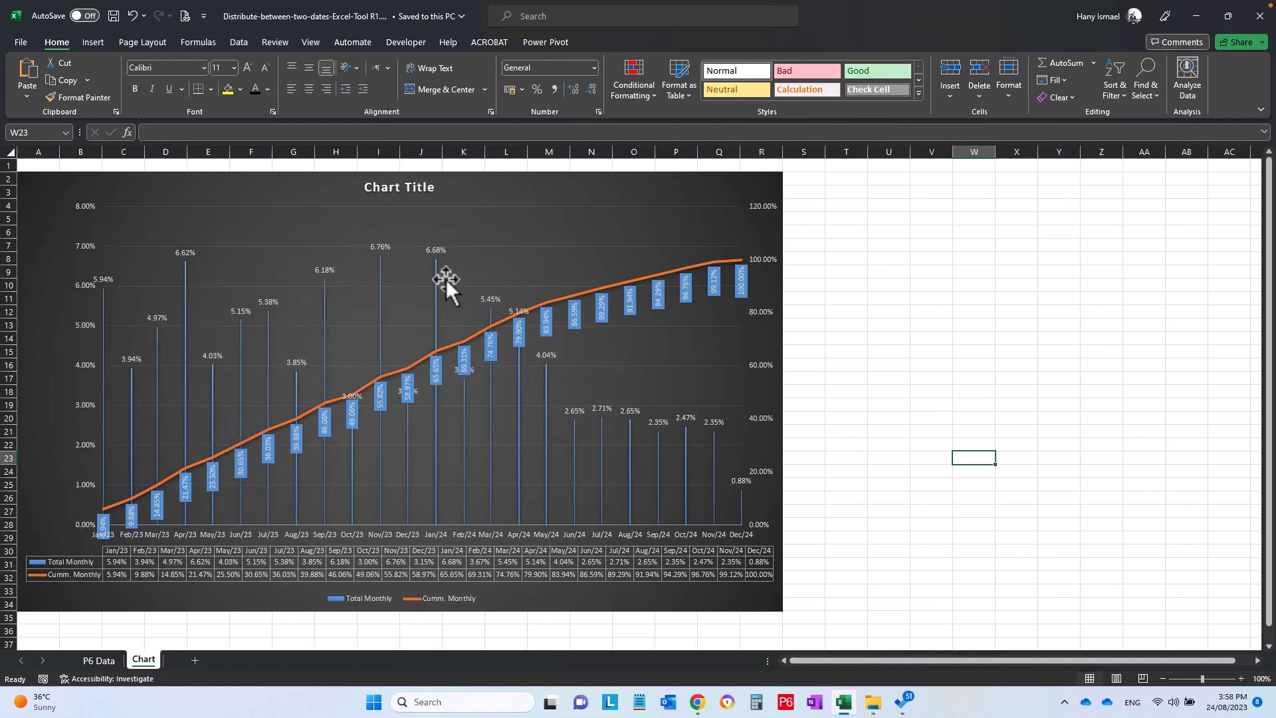
{"action": "mouse_move", "coordinate": [690, 296]}
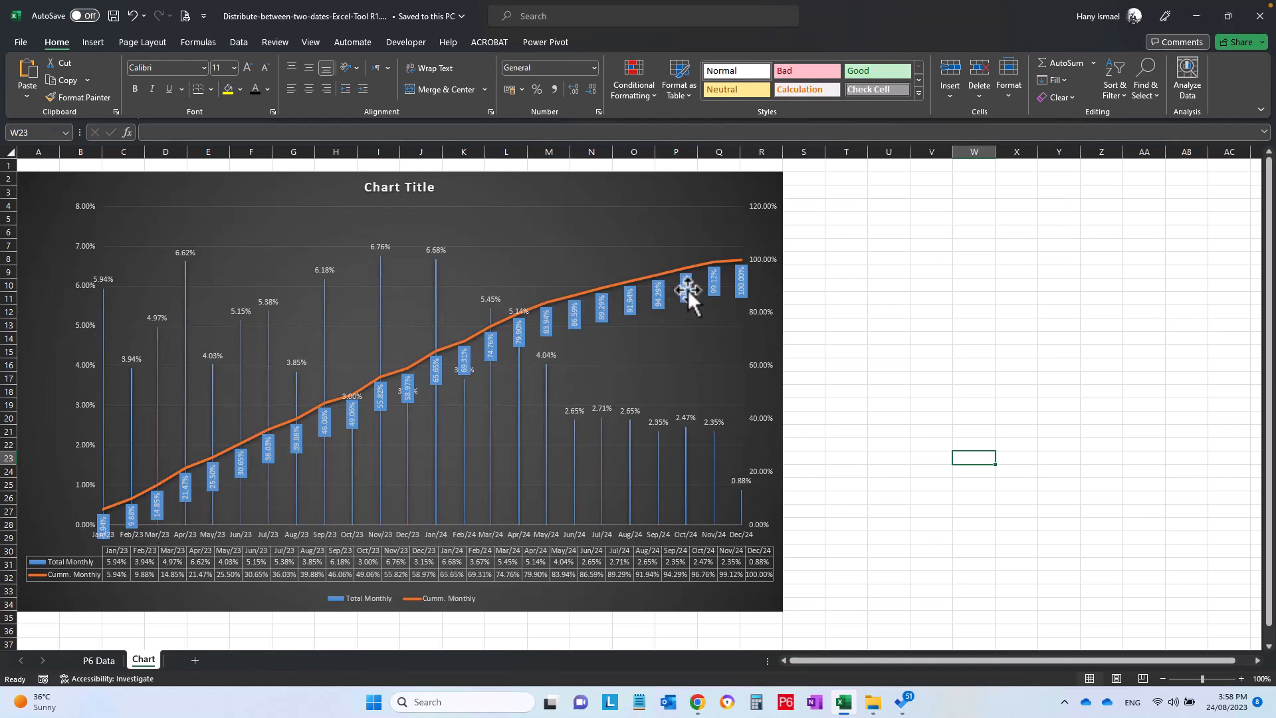
Review the Chart sheet's monthly percentage columns and cumulative line reaching 100%
{"action": "left_click", "coordinate": [98, 661]}
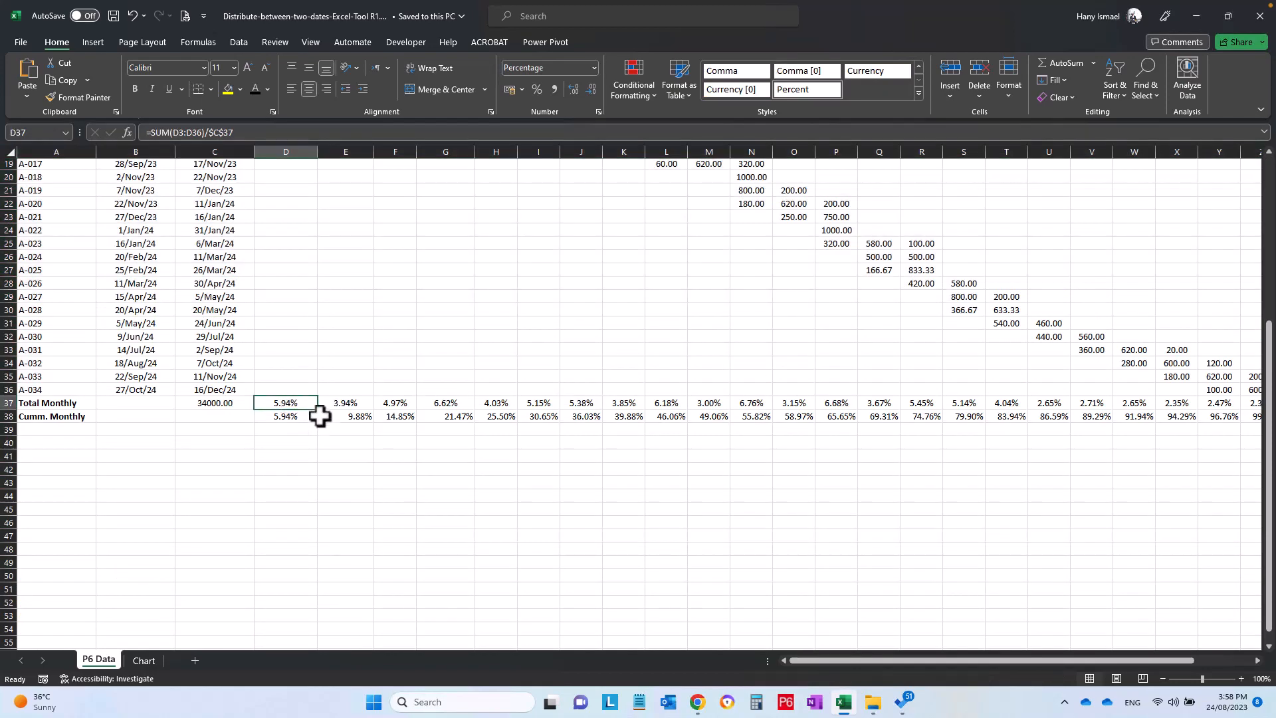
{"action": "mouse_move", "coordinate": [339, 469]}
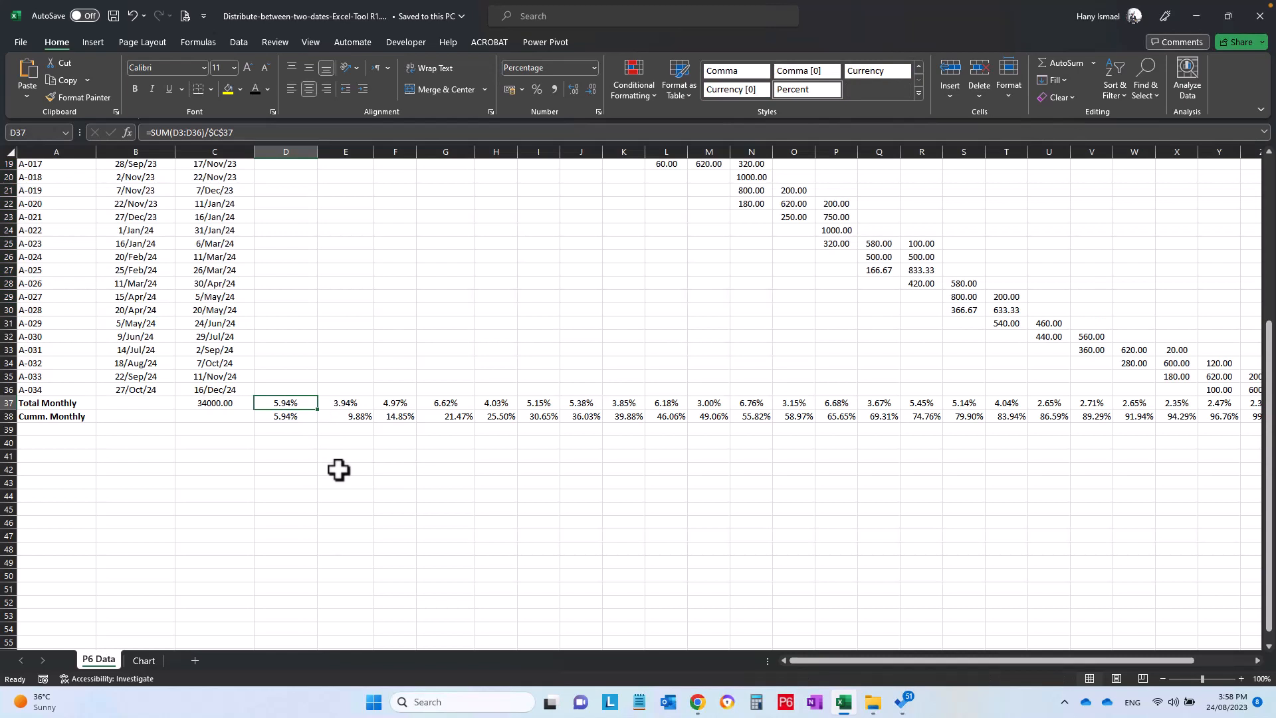
{"action": "mouse_move", "coordinate": [555, 311]}
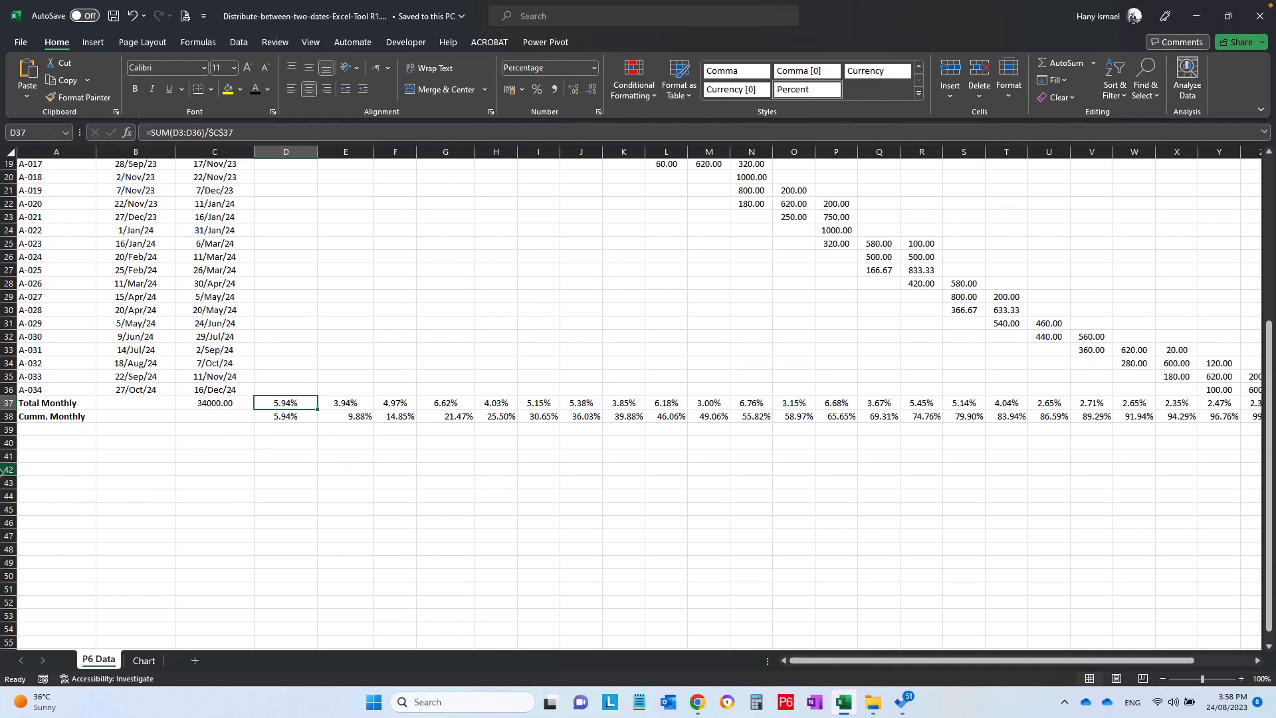
{"action": "mouse_move", "coordinate": [63, 437]}
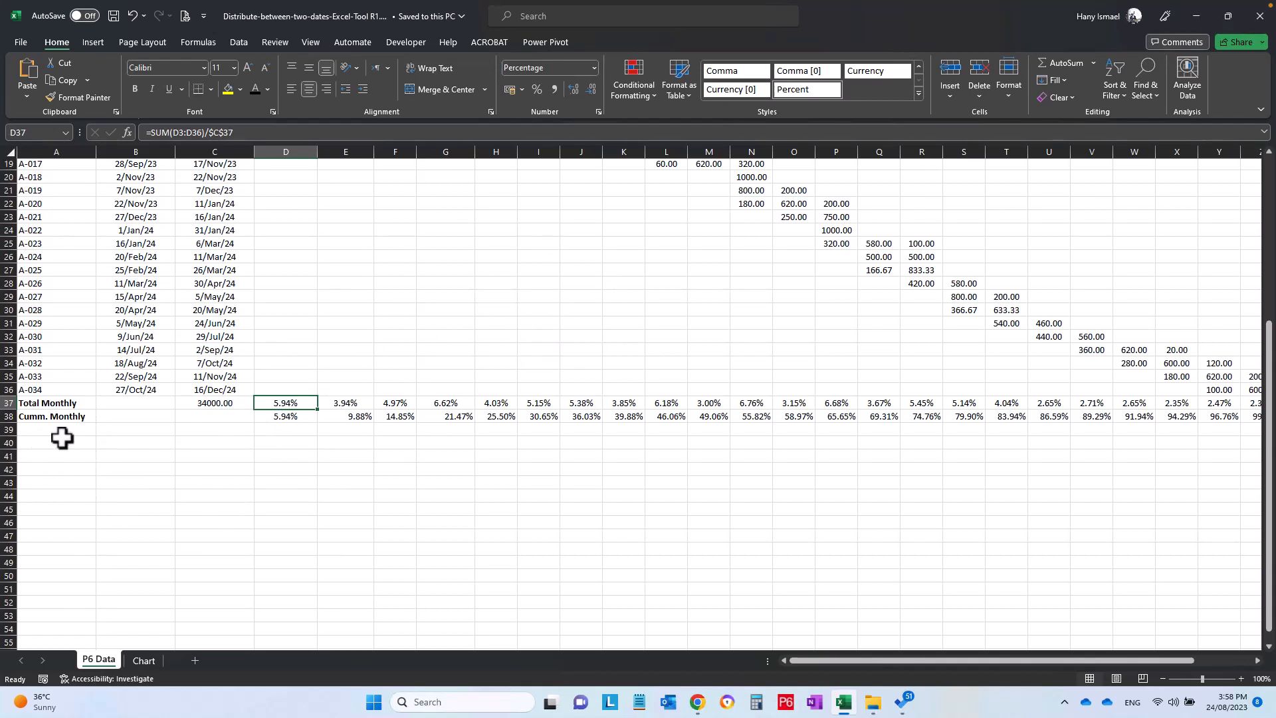
Add a Total Hours label below Cumm. Monthly with an input value of 500
{"action": "left_click", "coordinate": [56, 429]}
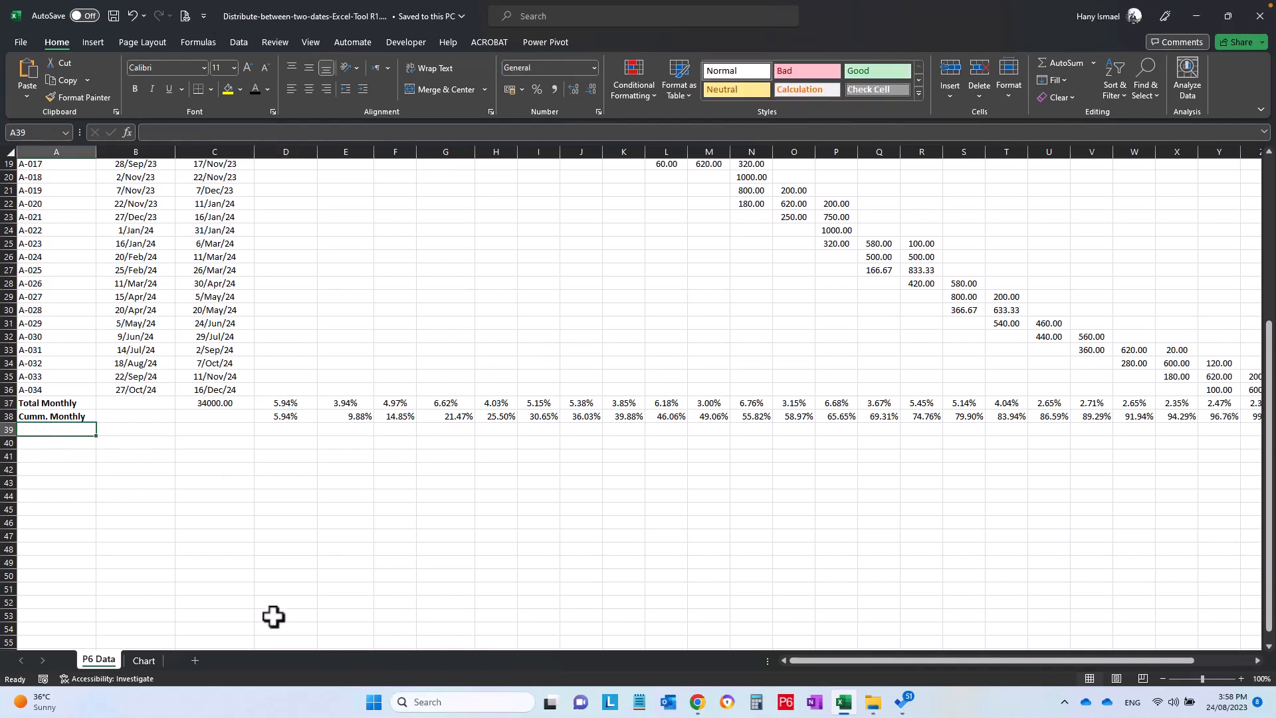
{"action": "type", "text": "Total Hours"}
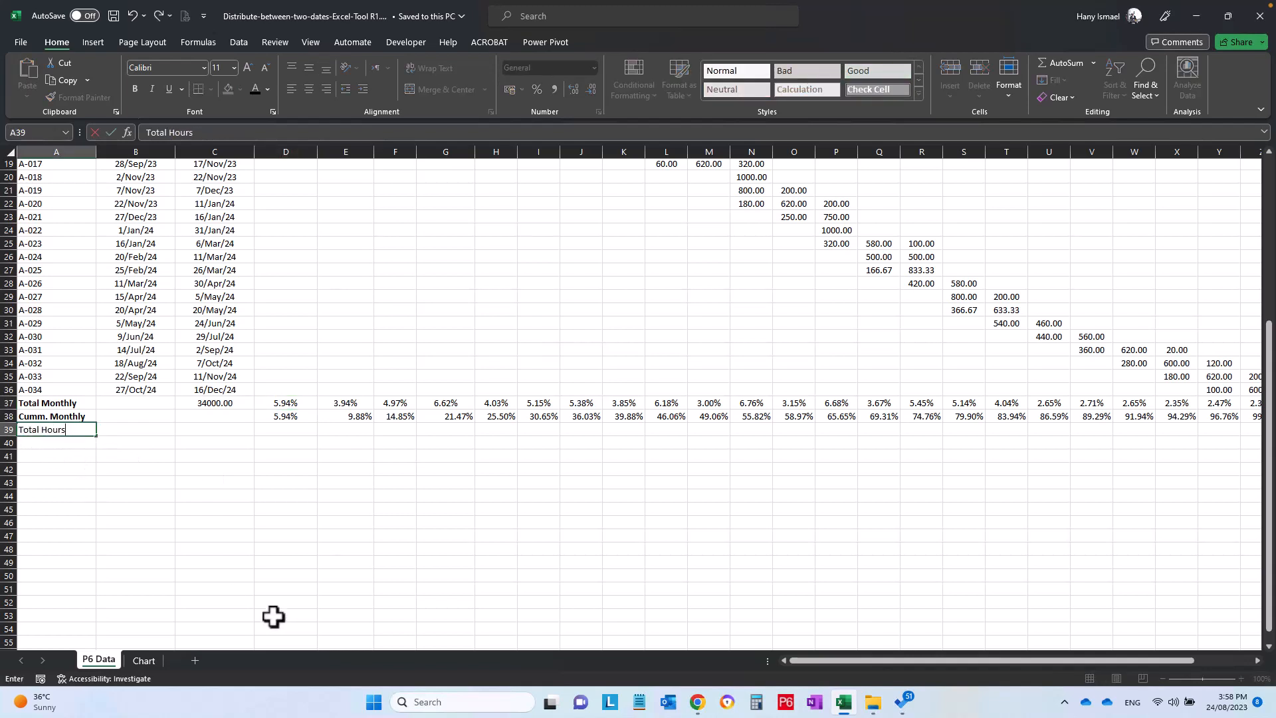
{"action": "type", "text": "500"}
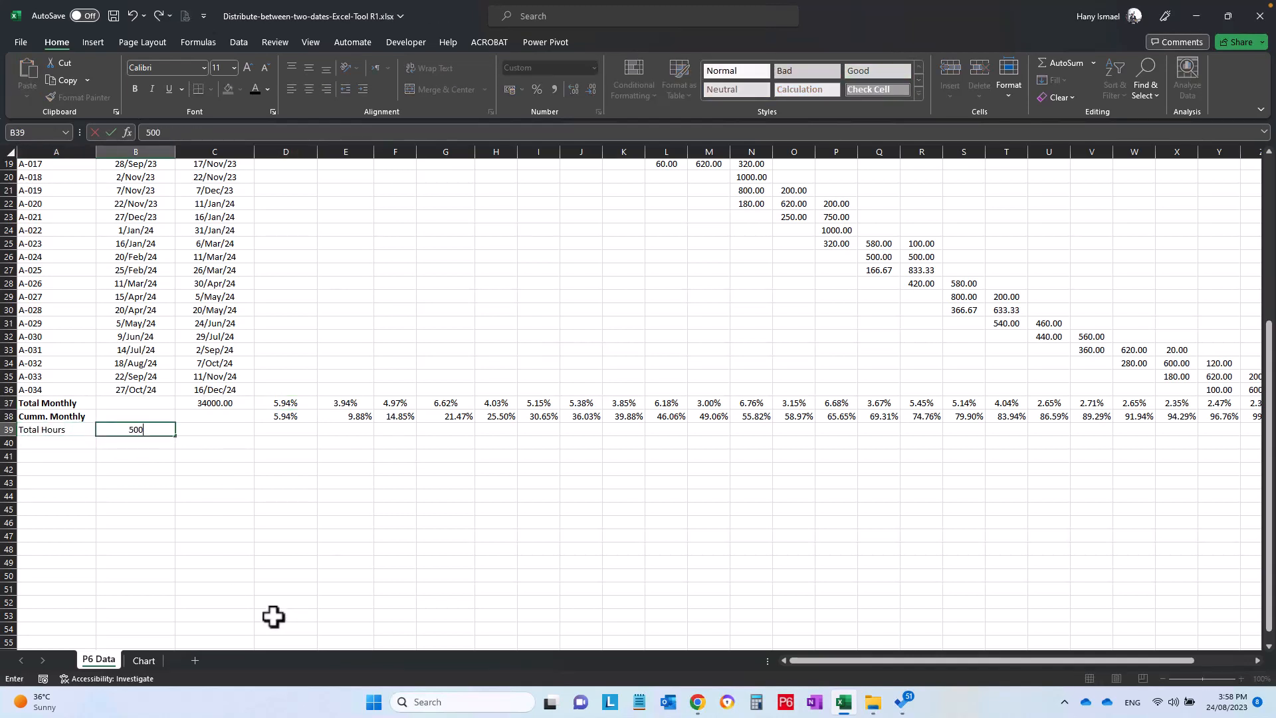
{"action": "key", "text": "Enter"}
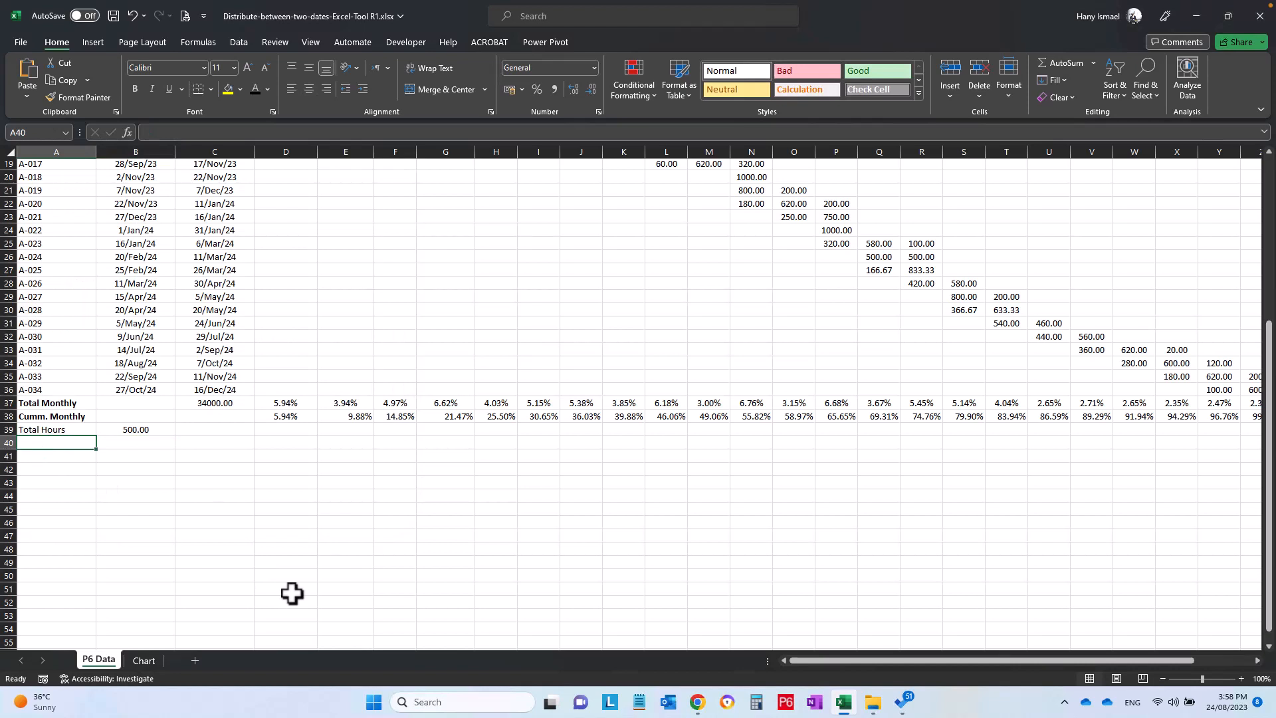
Start the Monthly Hours row as =D37*$B$39 with the Total Hours reference fixed
{"action": "type", "text": "Cumm. Monthly"}
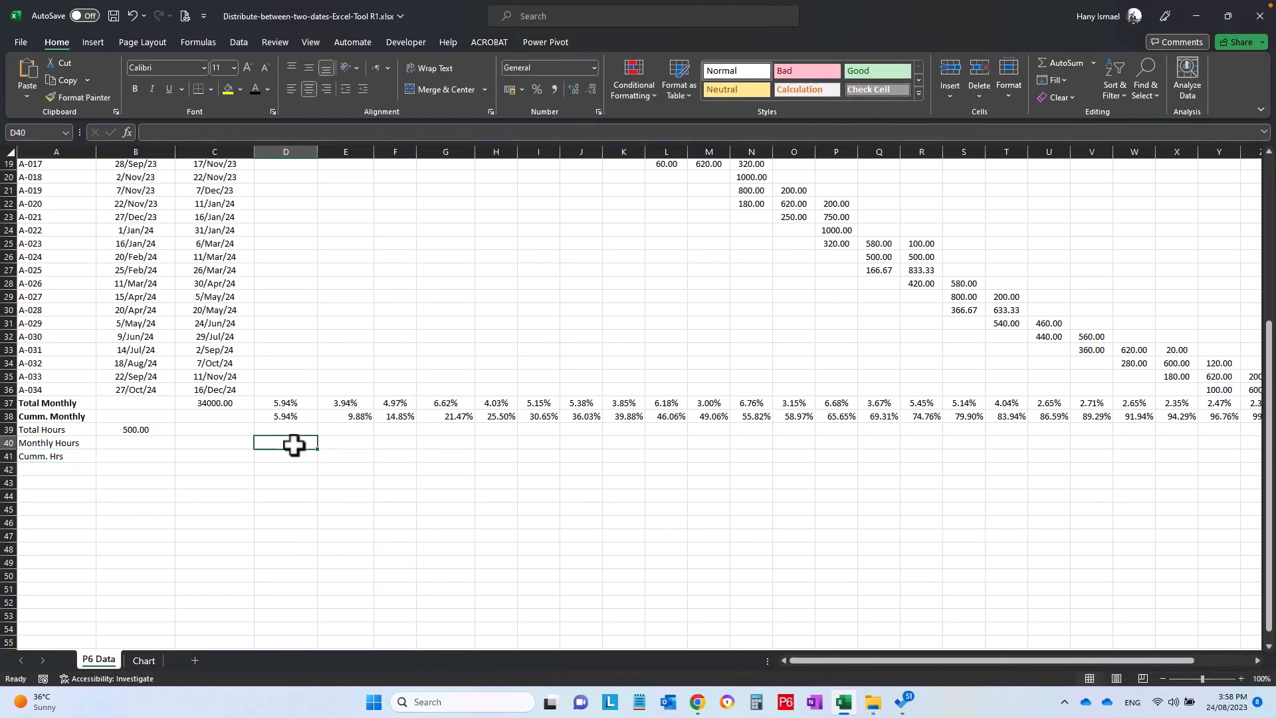
{"action": "type", "text": "=D37"}
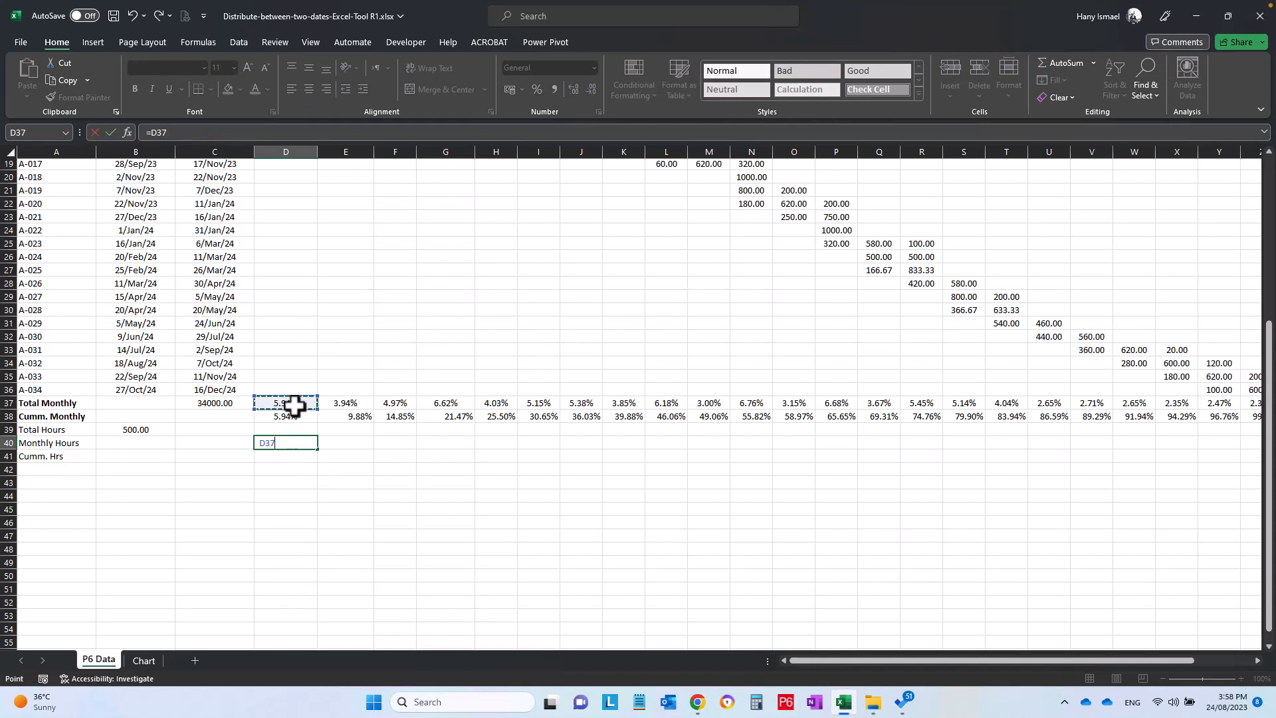
{"action": "left_click", "coordinate": [136, 429]}
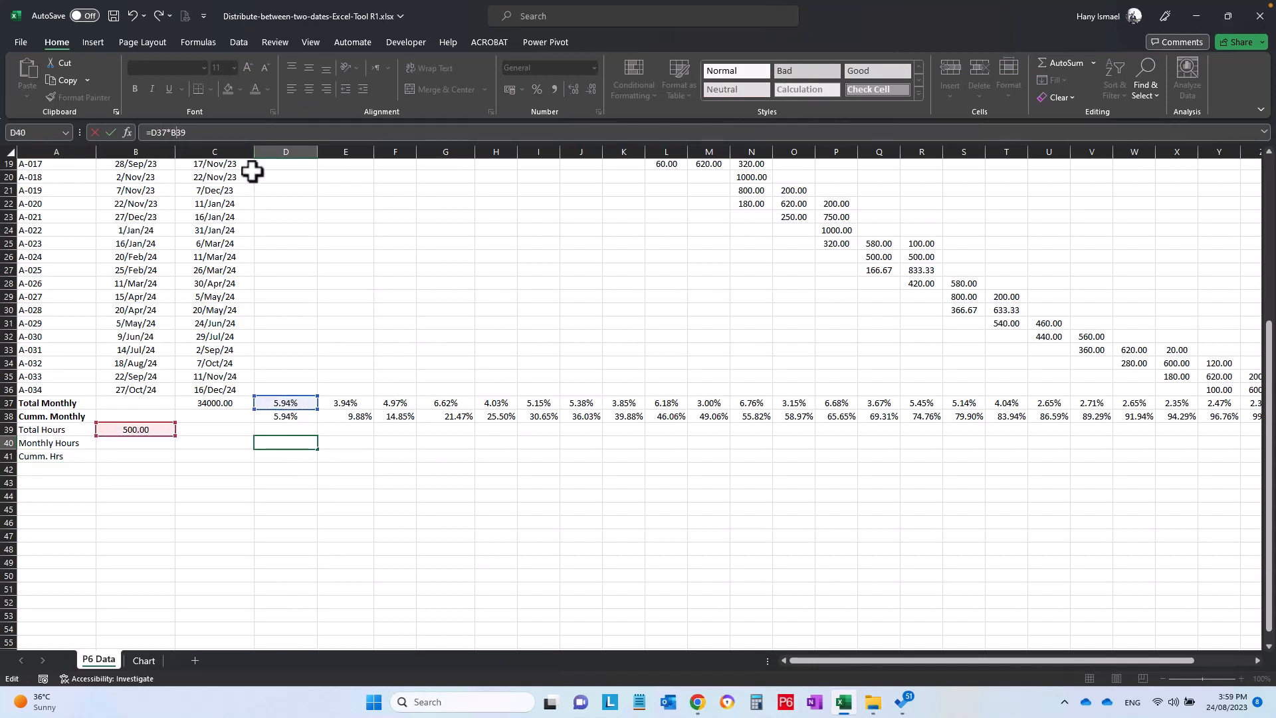
{"action": "key", "text": "enter"}
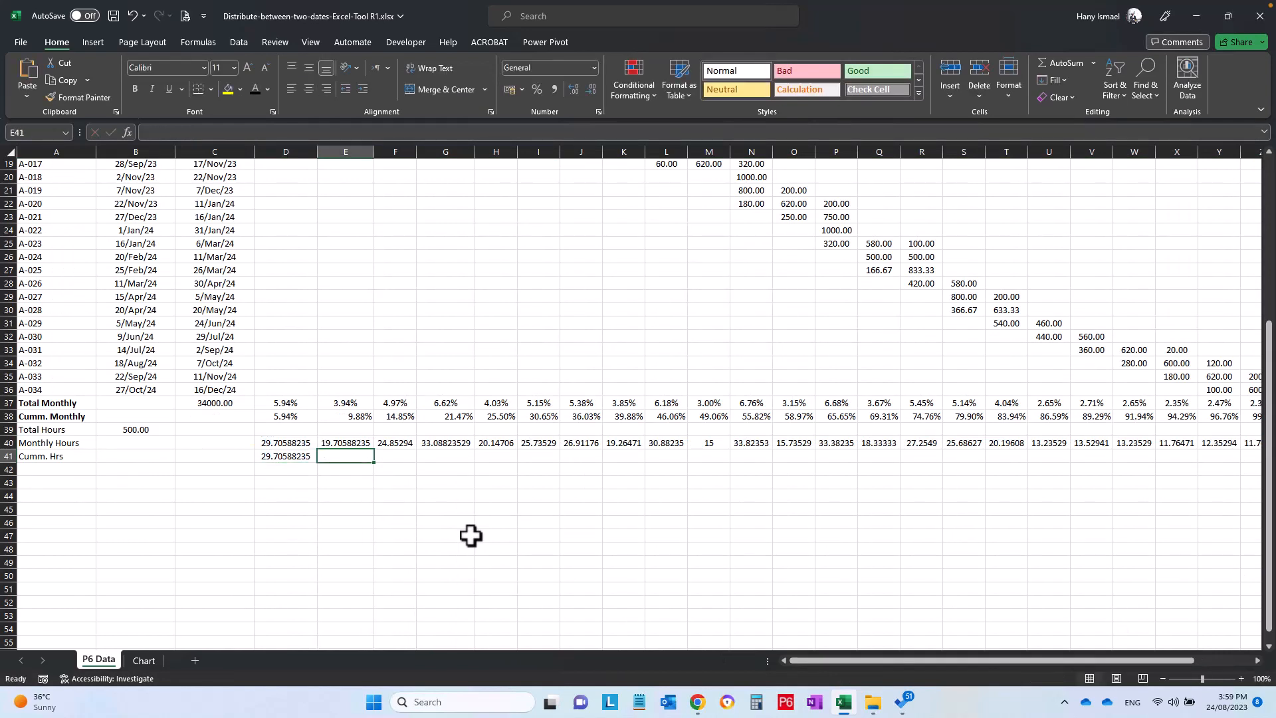
Enter the running total =E40+D41 in Cumm. Hrs and fill it across all months
{"action": "type", "text": "=E40+D41"}
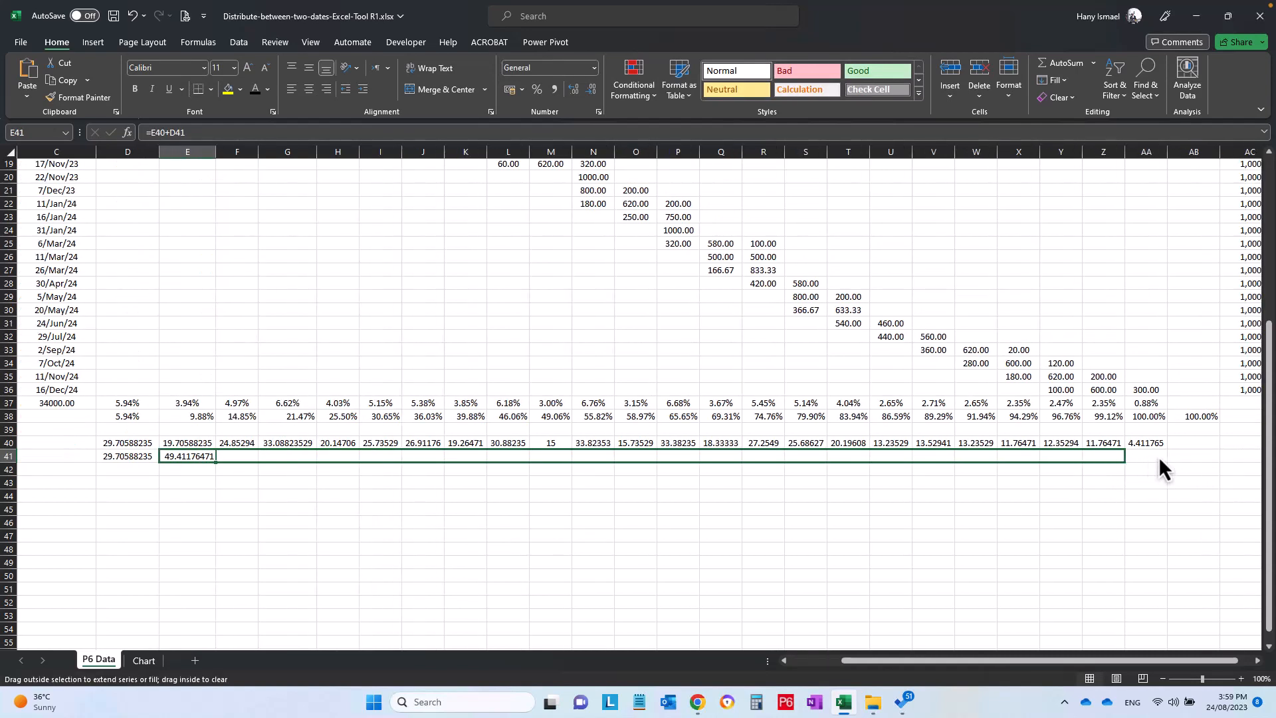
{"action": "left_click_drag", "start_coordinate": [214, 456], "coordinate": [1147, 456]}
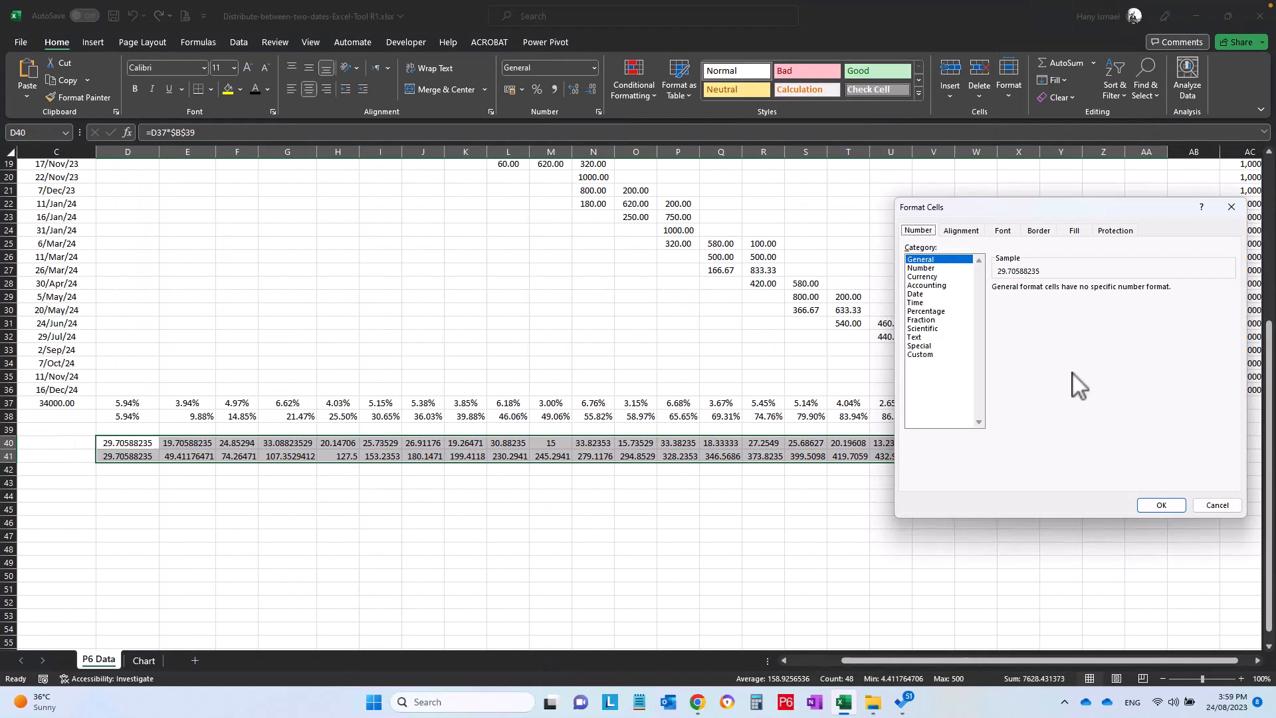
Format the Monthly Hours and Cumm. Hrs rows as Number with 1 decimal place
{"action": "left_click", "coordinate": [920, 267]}
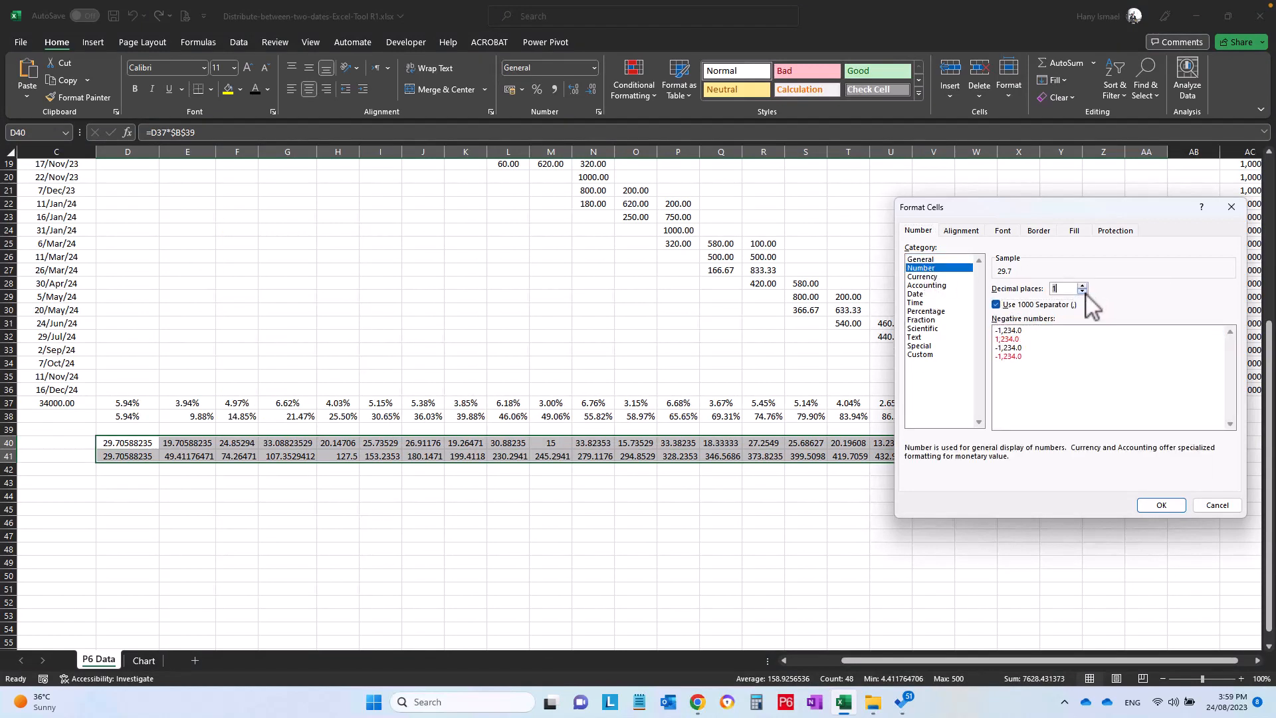
{"action": "left_click", "coordinate": [1160, 505]}
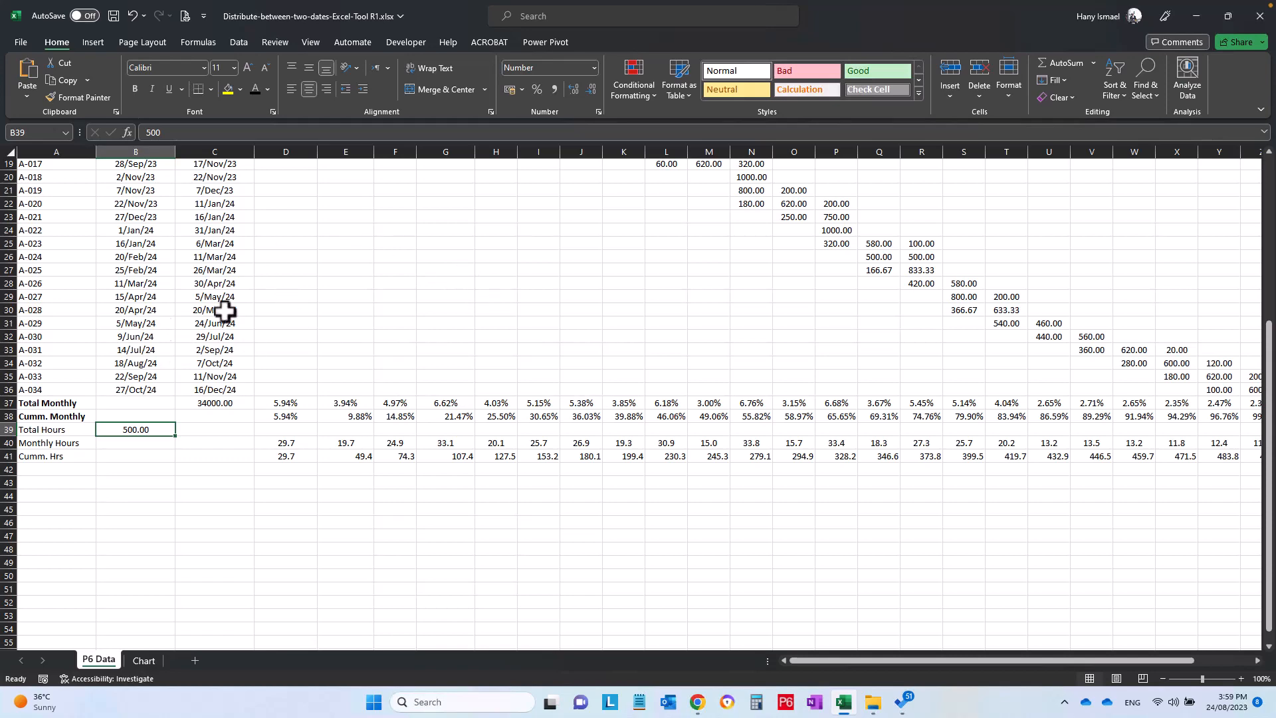
{"action": "mouse_move", "coordinate": [129, 279]}
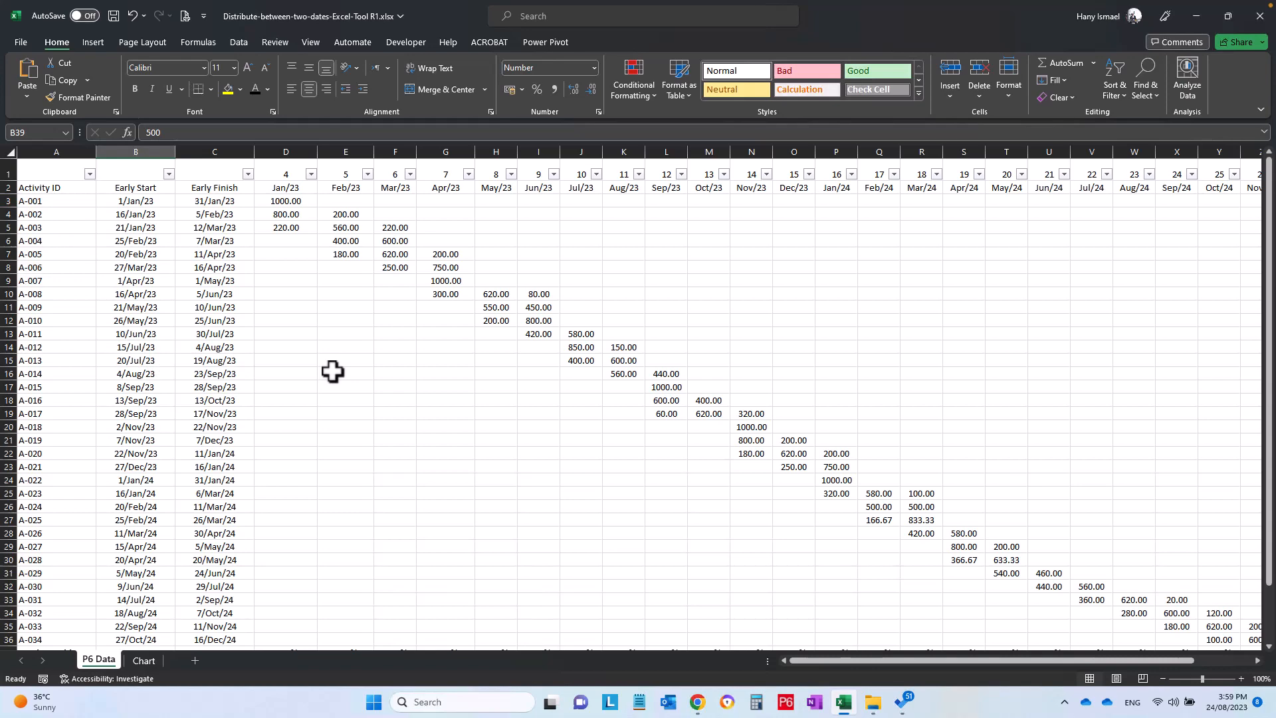
{"action": "scroll", "scroll_direction": "down", "scroll_amount": 3}
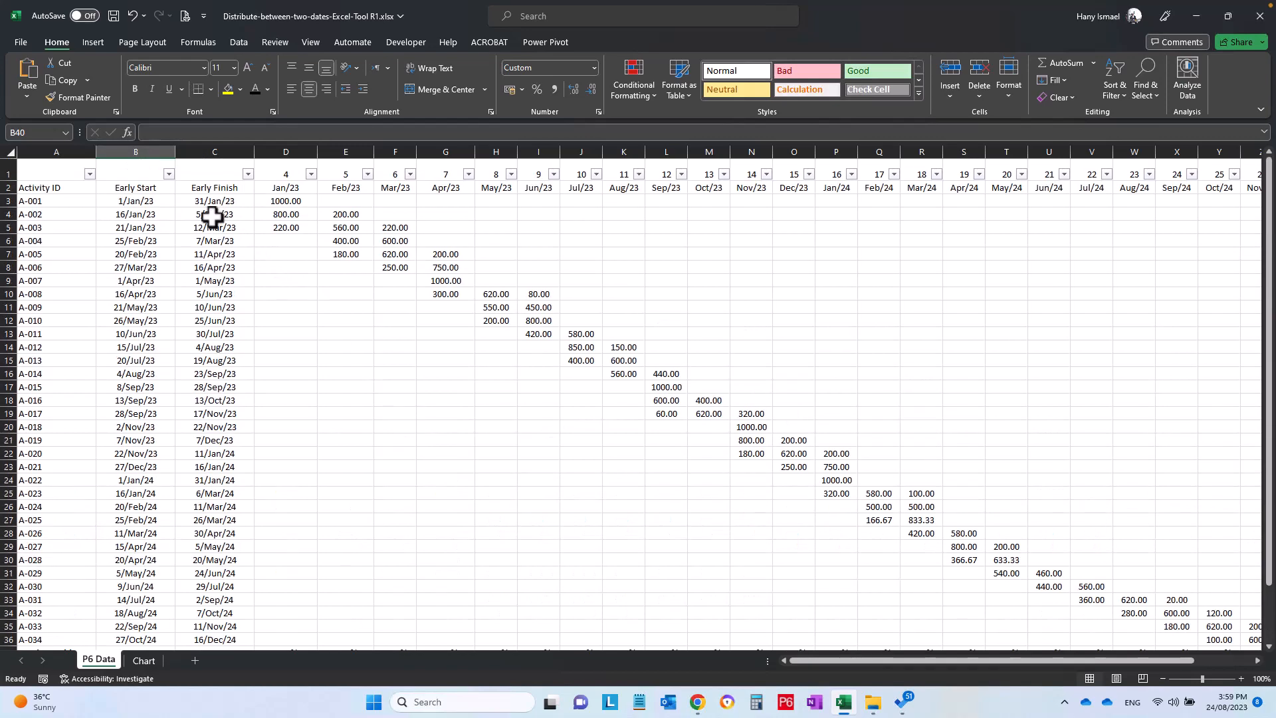
{"action": "left_click", "coordinate": [214, 201]}
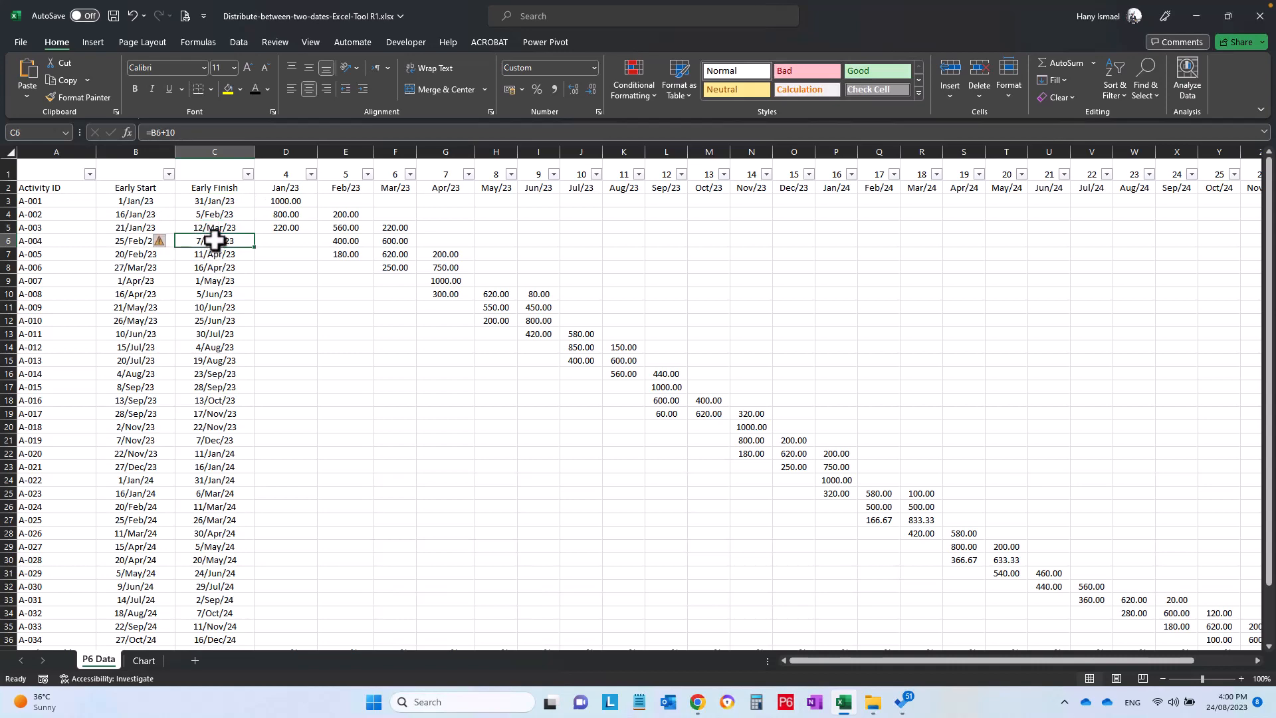
{"action": "left_click", "coordinate": [214, 267]}
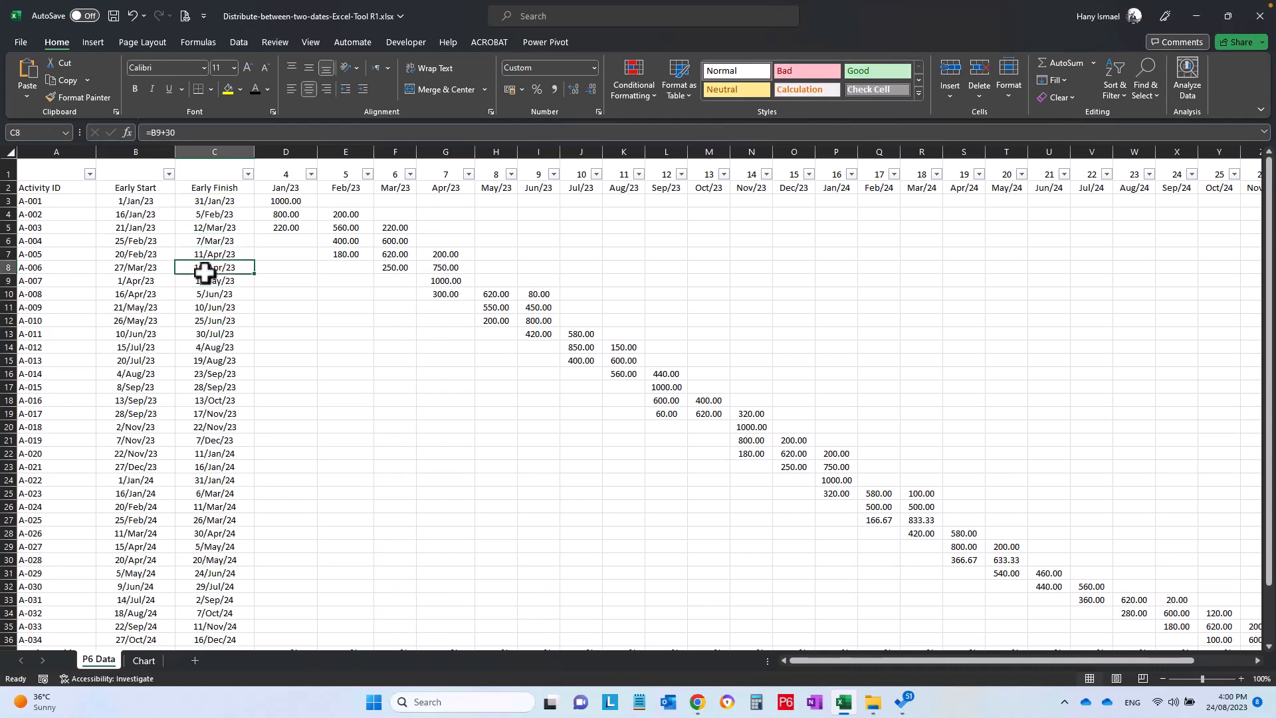
{"action": "scroll", "scroll_direction": "down", "scroll_amount": 3}
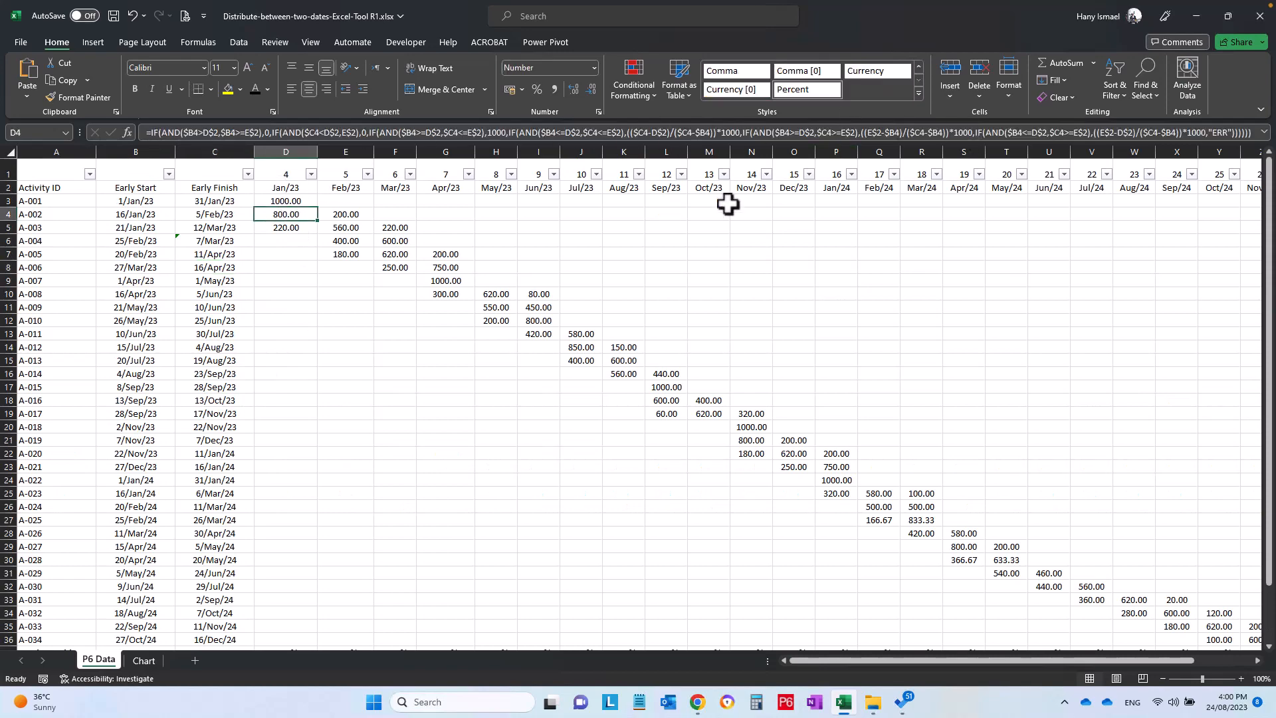
{"action": "mouse_move", "coordinate": [314, 433]}
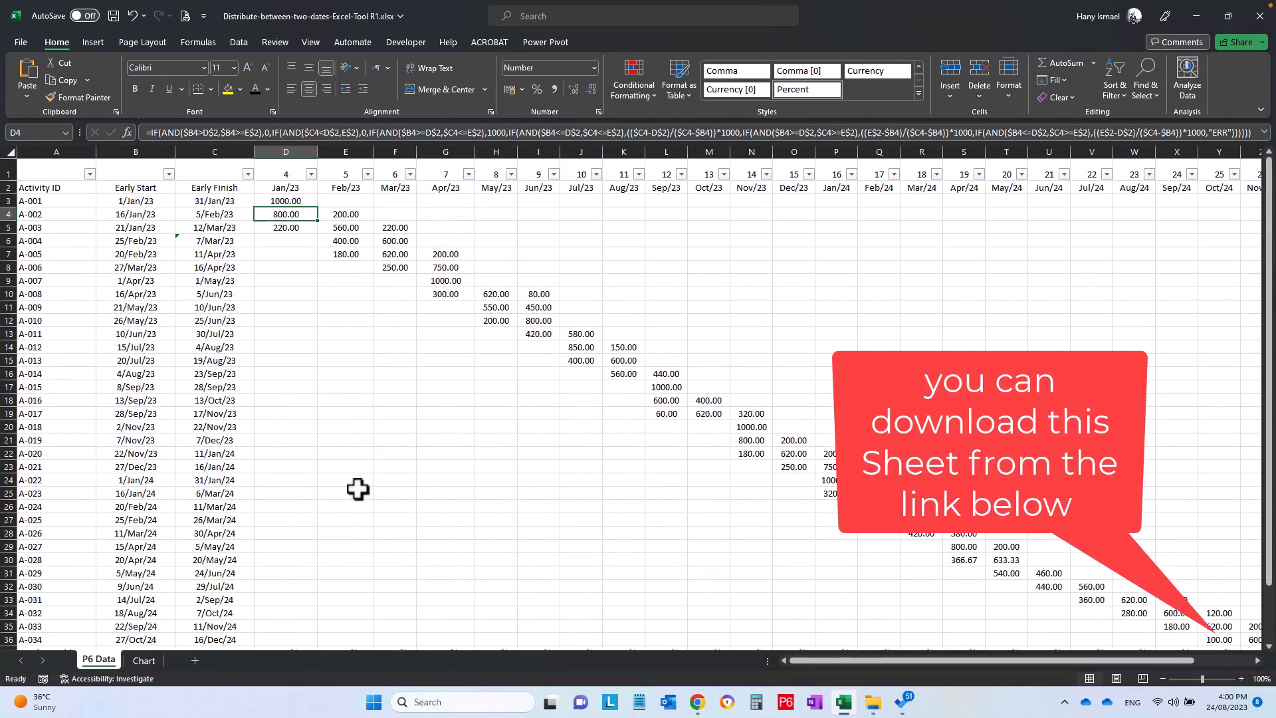
{"action": "mouse_move", "coordinate": [343, 478]}
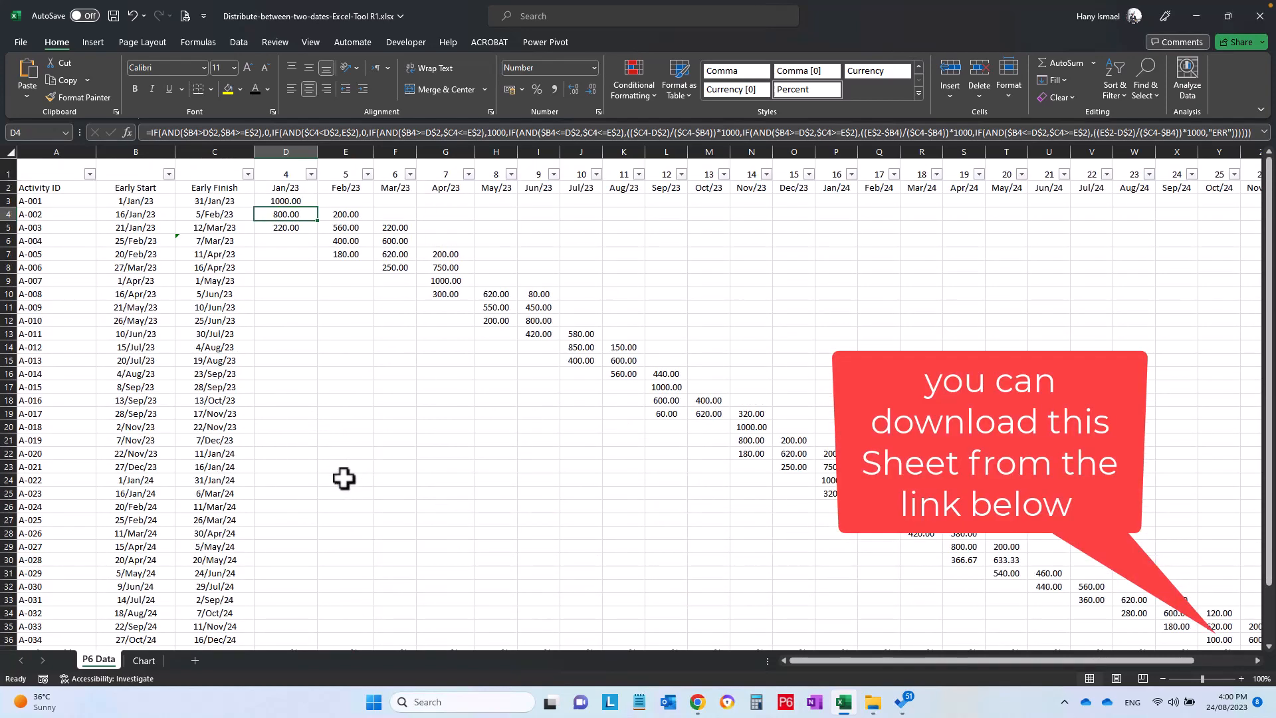